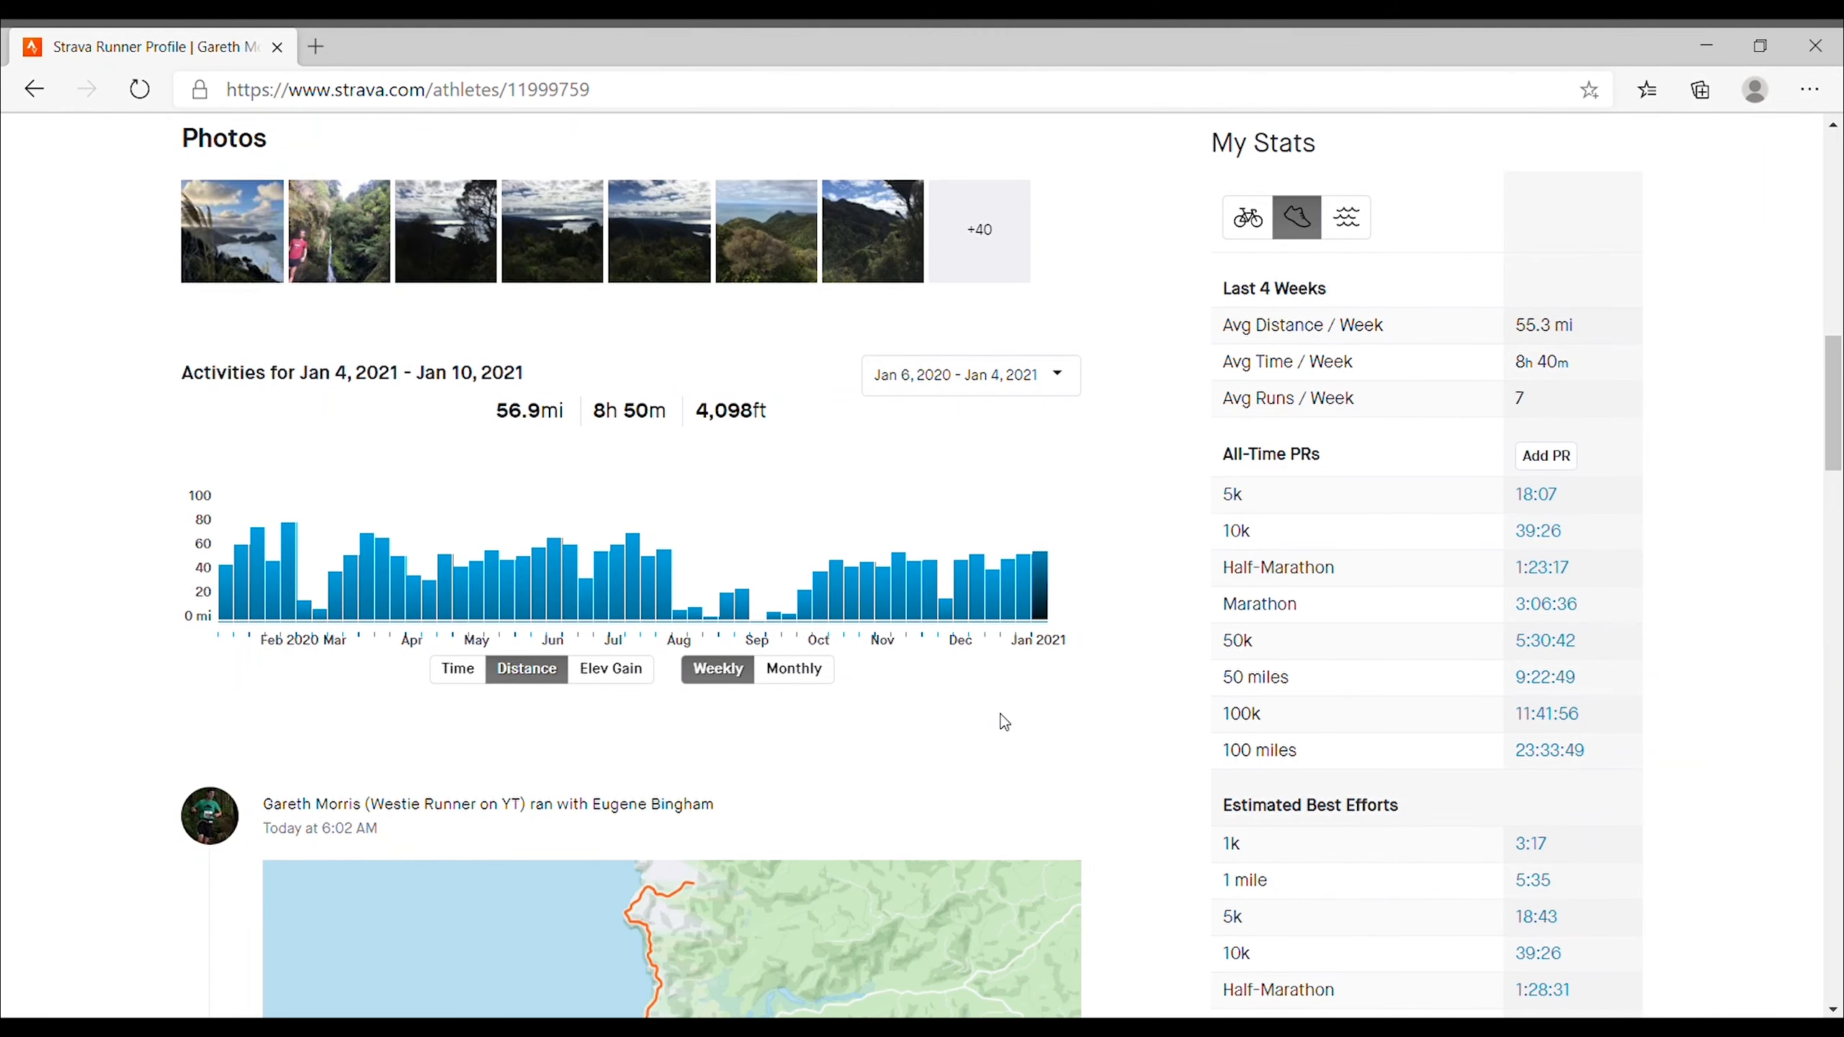
scroll("down", 3)
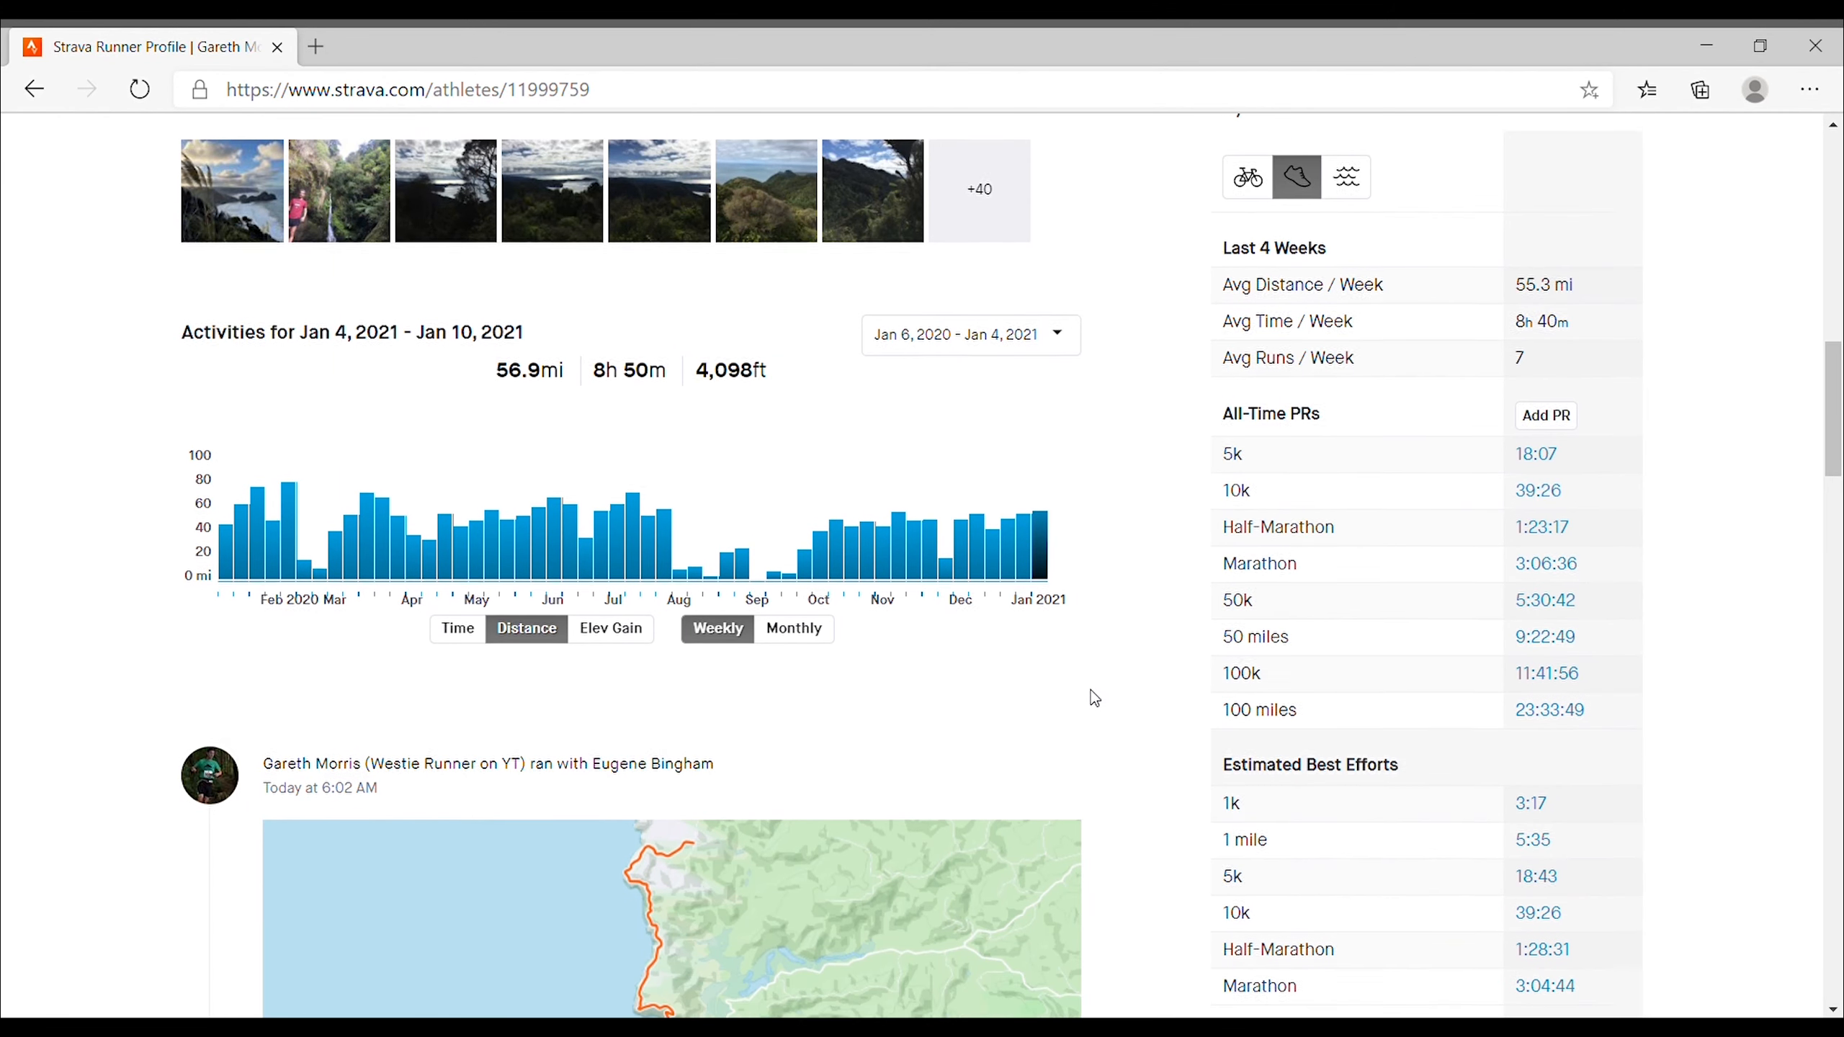
scroll("down", 3)
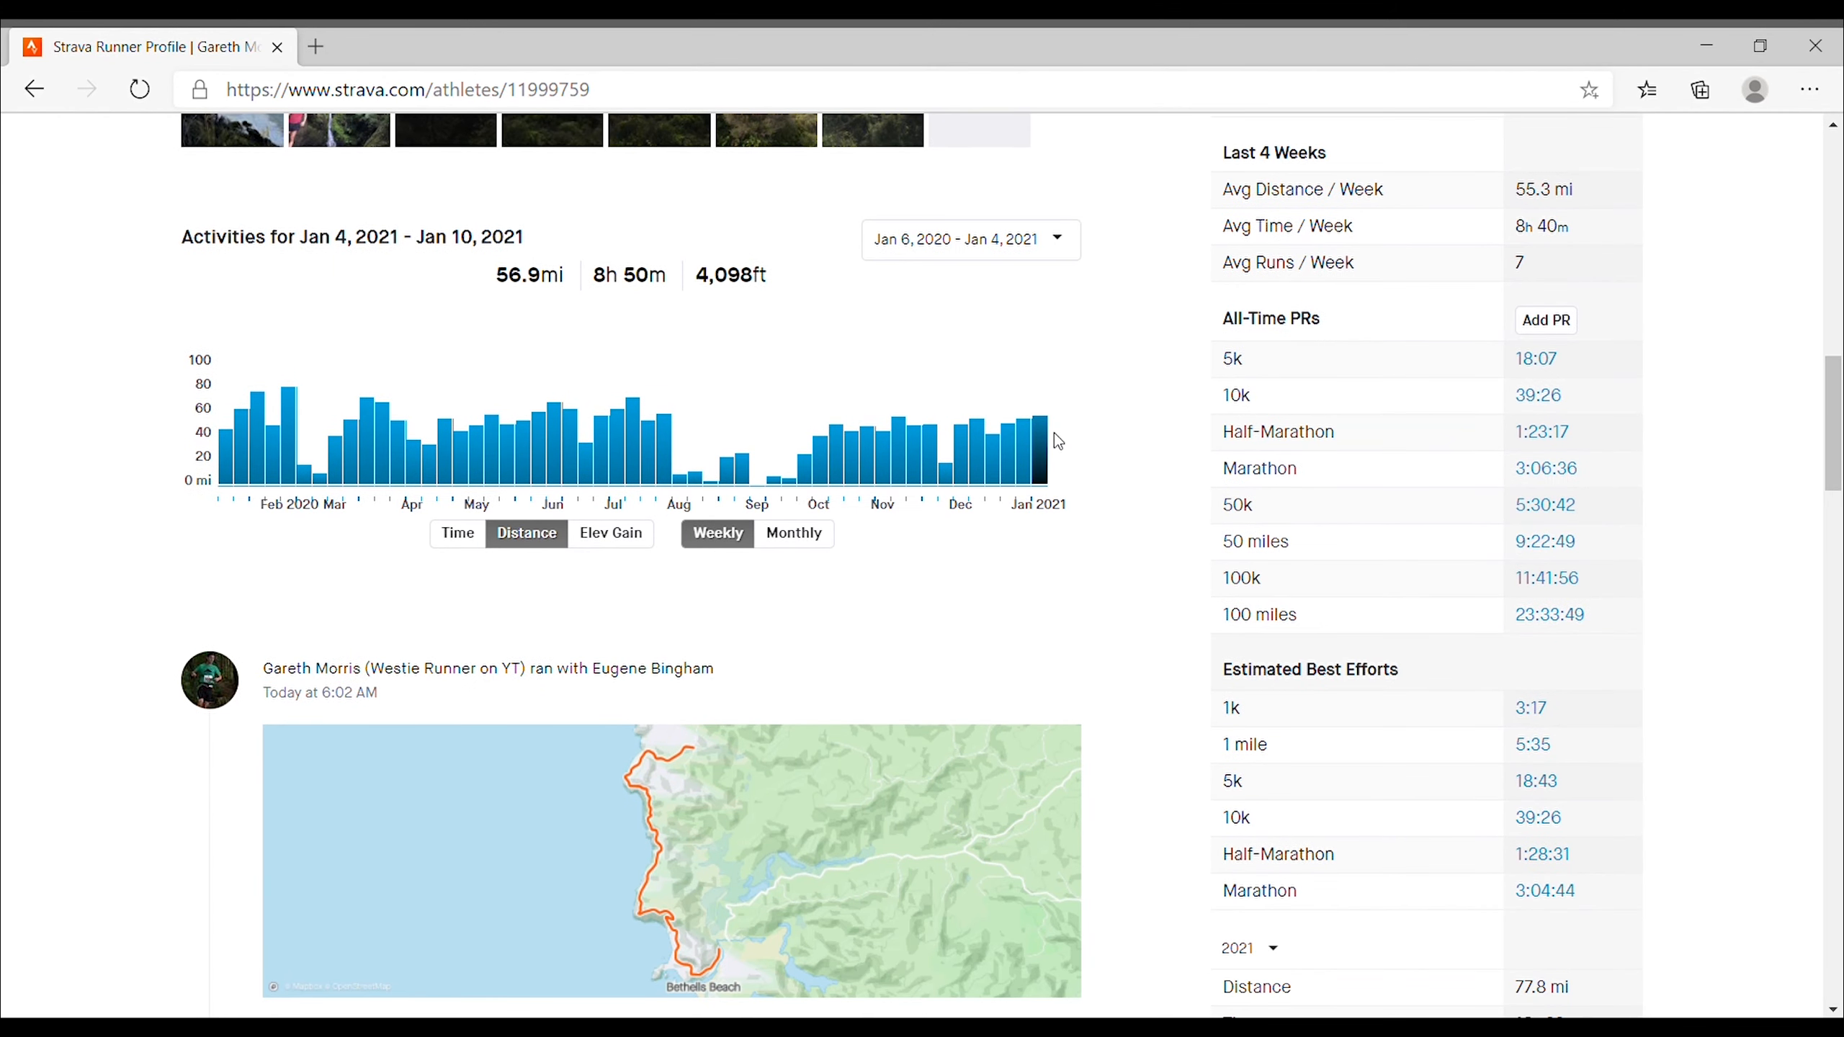
mouse_move(970, 483)
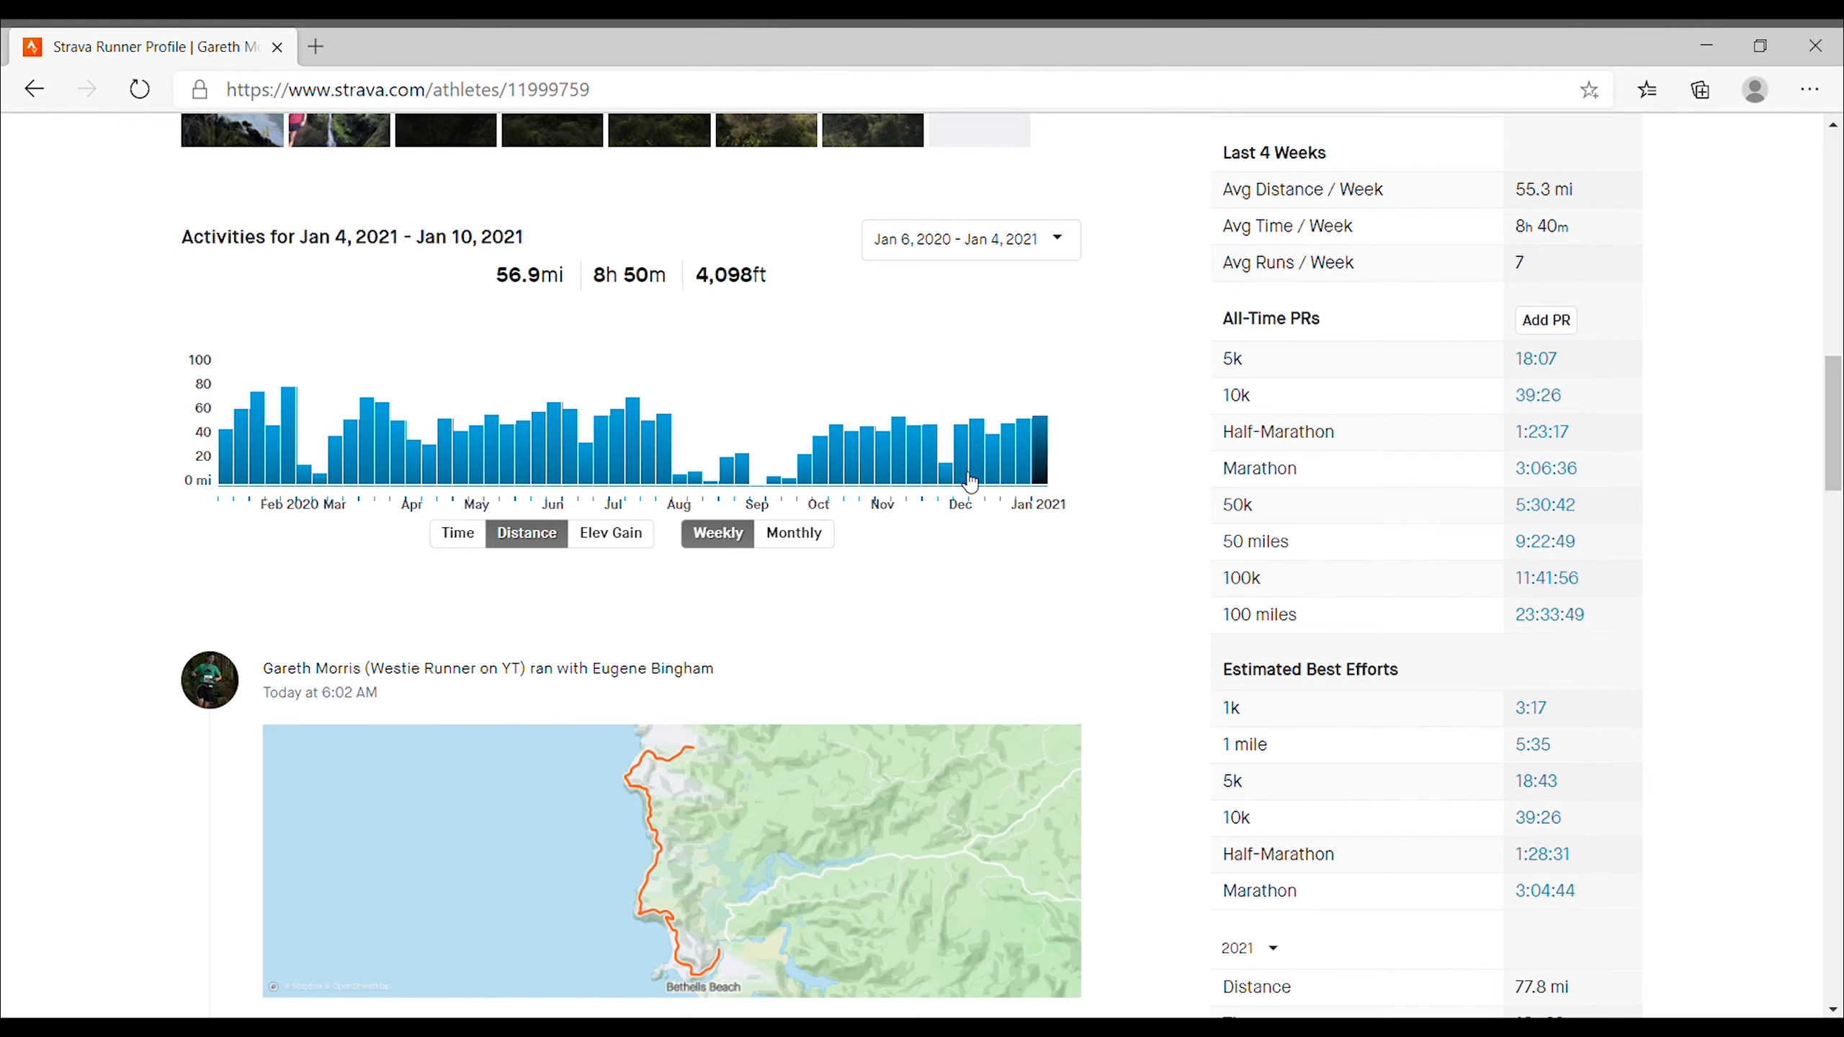
mouse_move(894, 412)
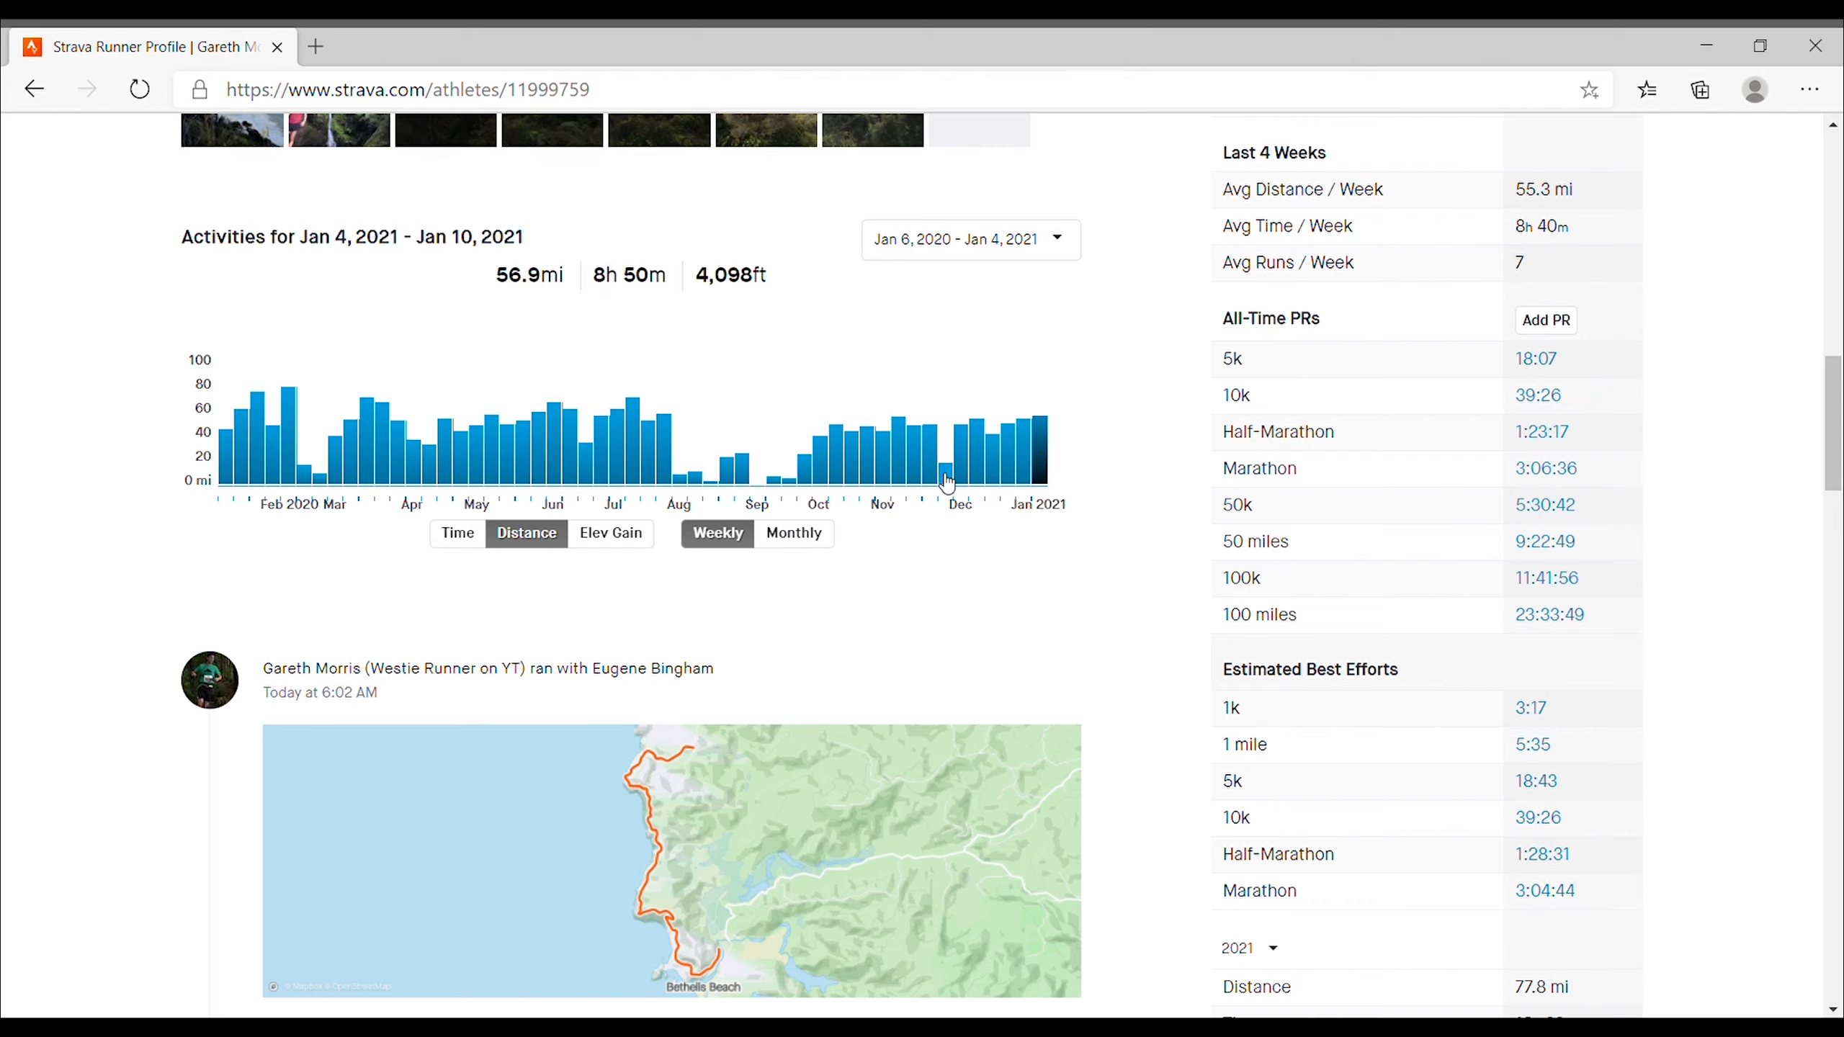
mouse_move(941, 477)
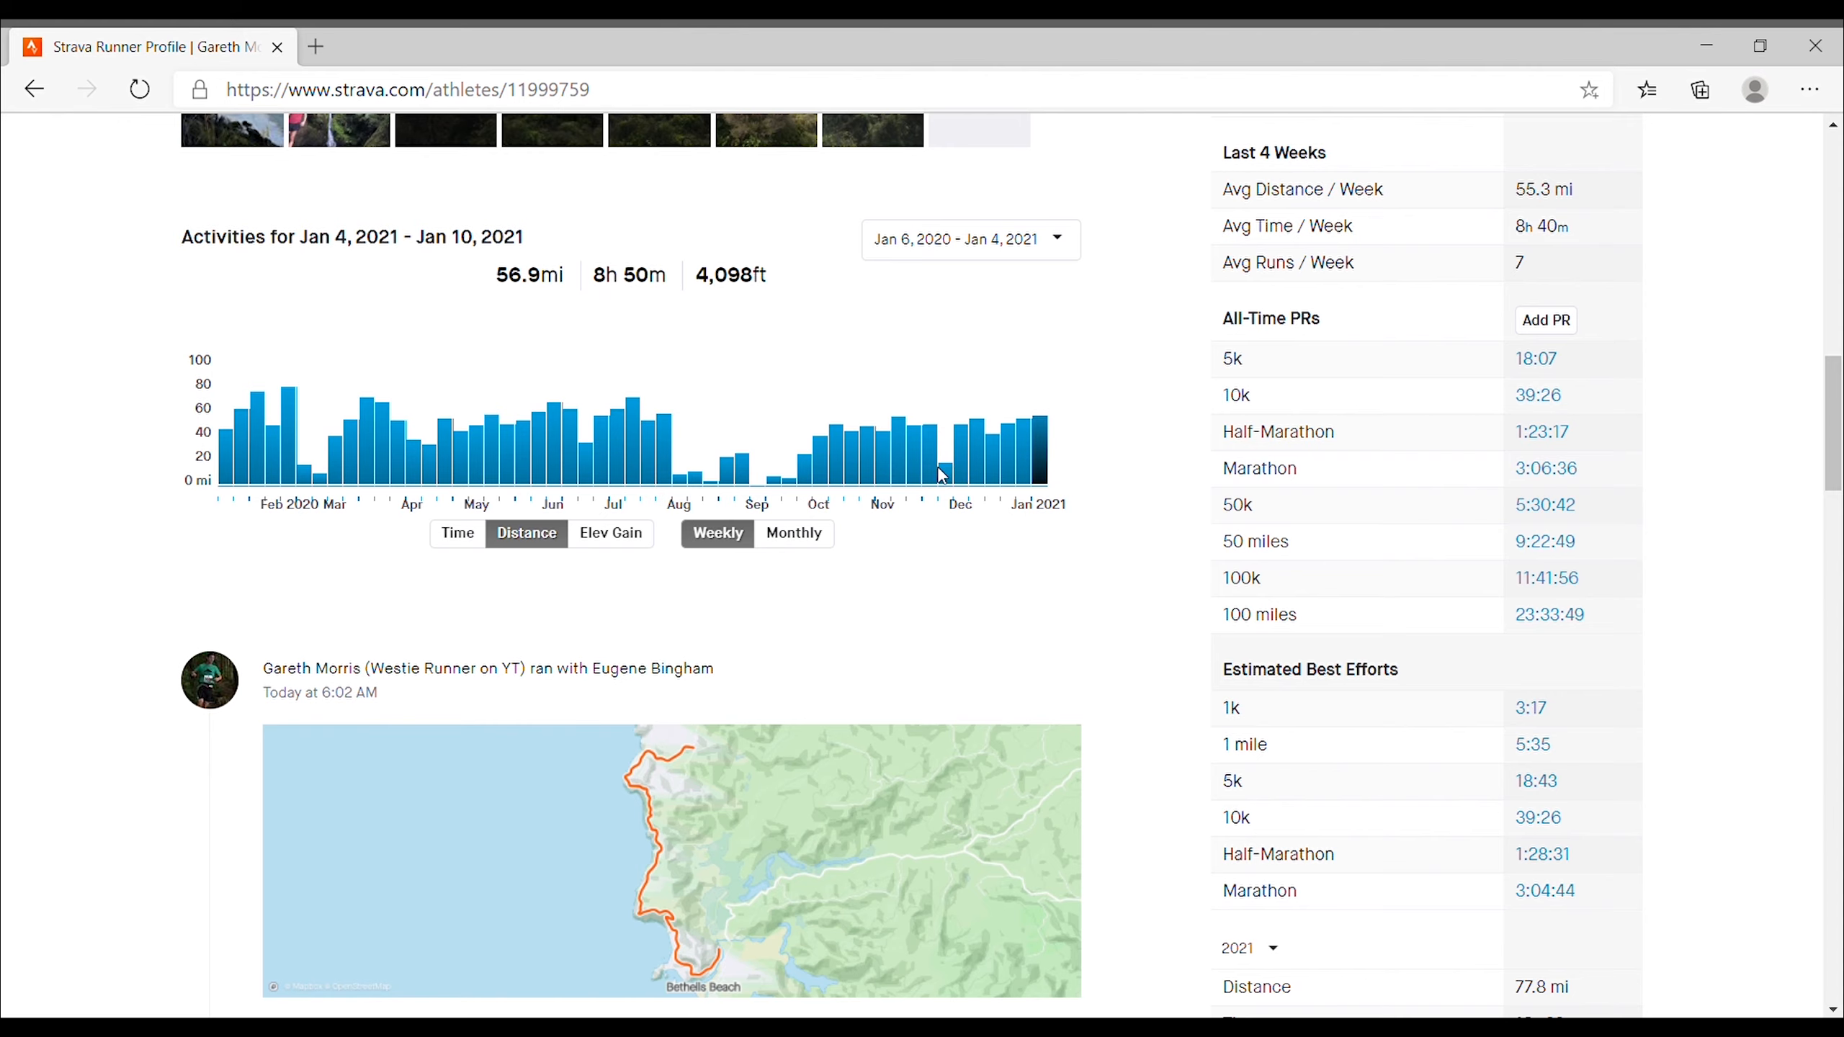
mouse_move(953, 474)
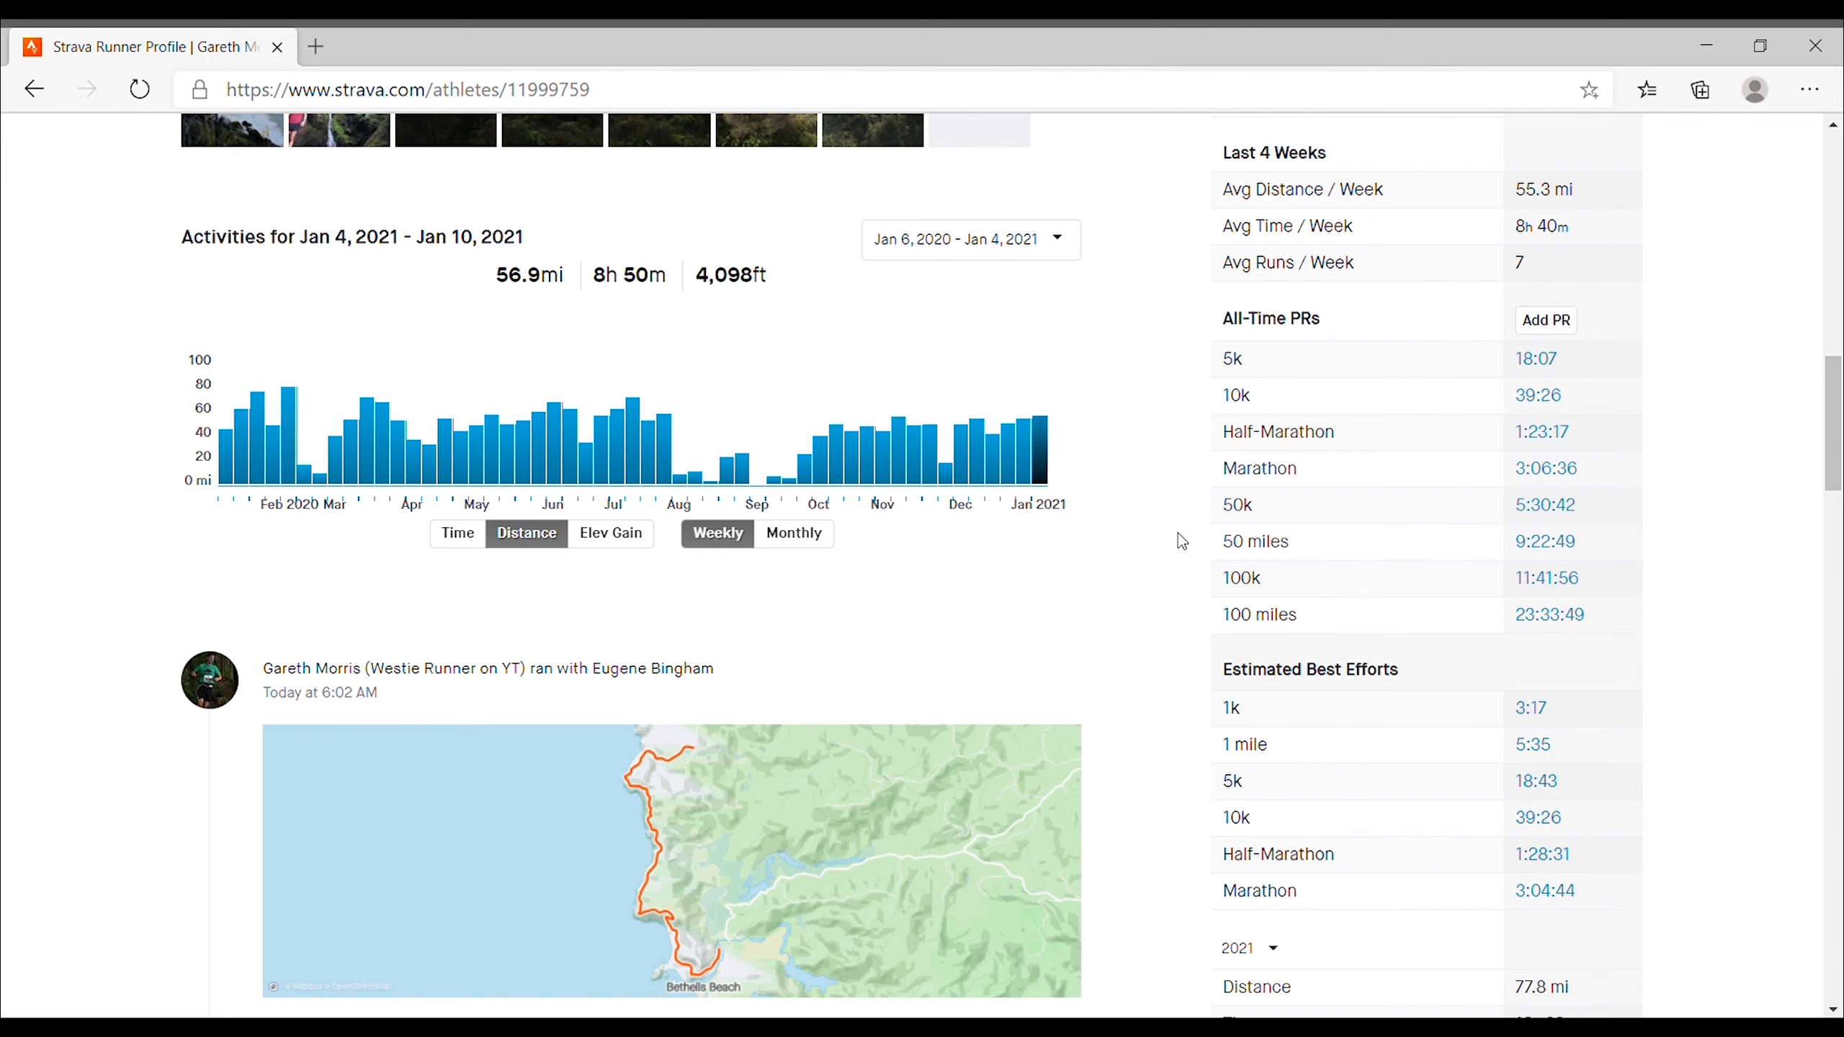
scroll("down", 3)
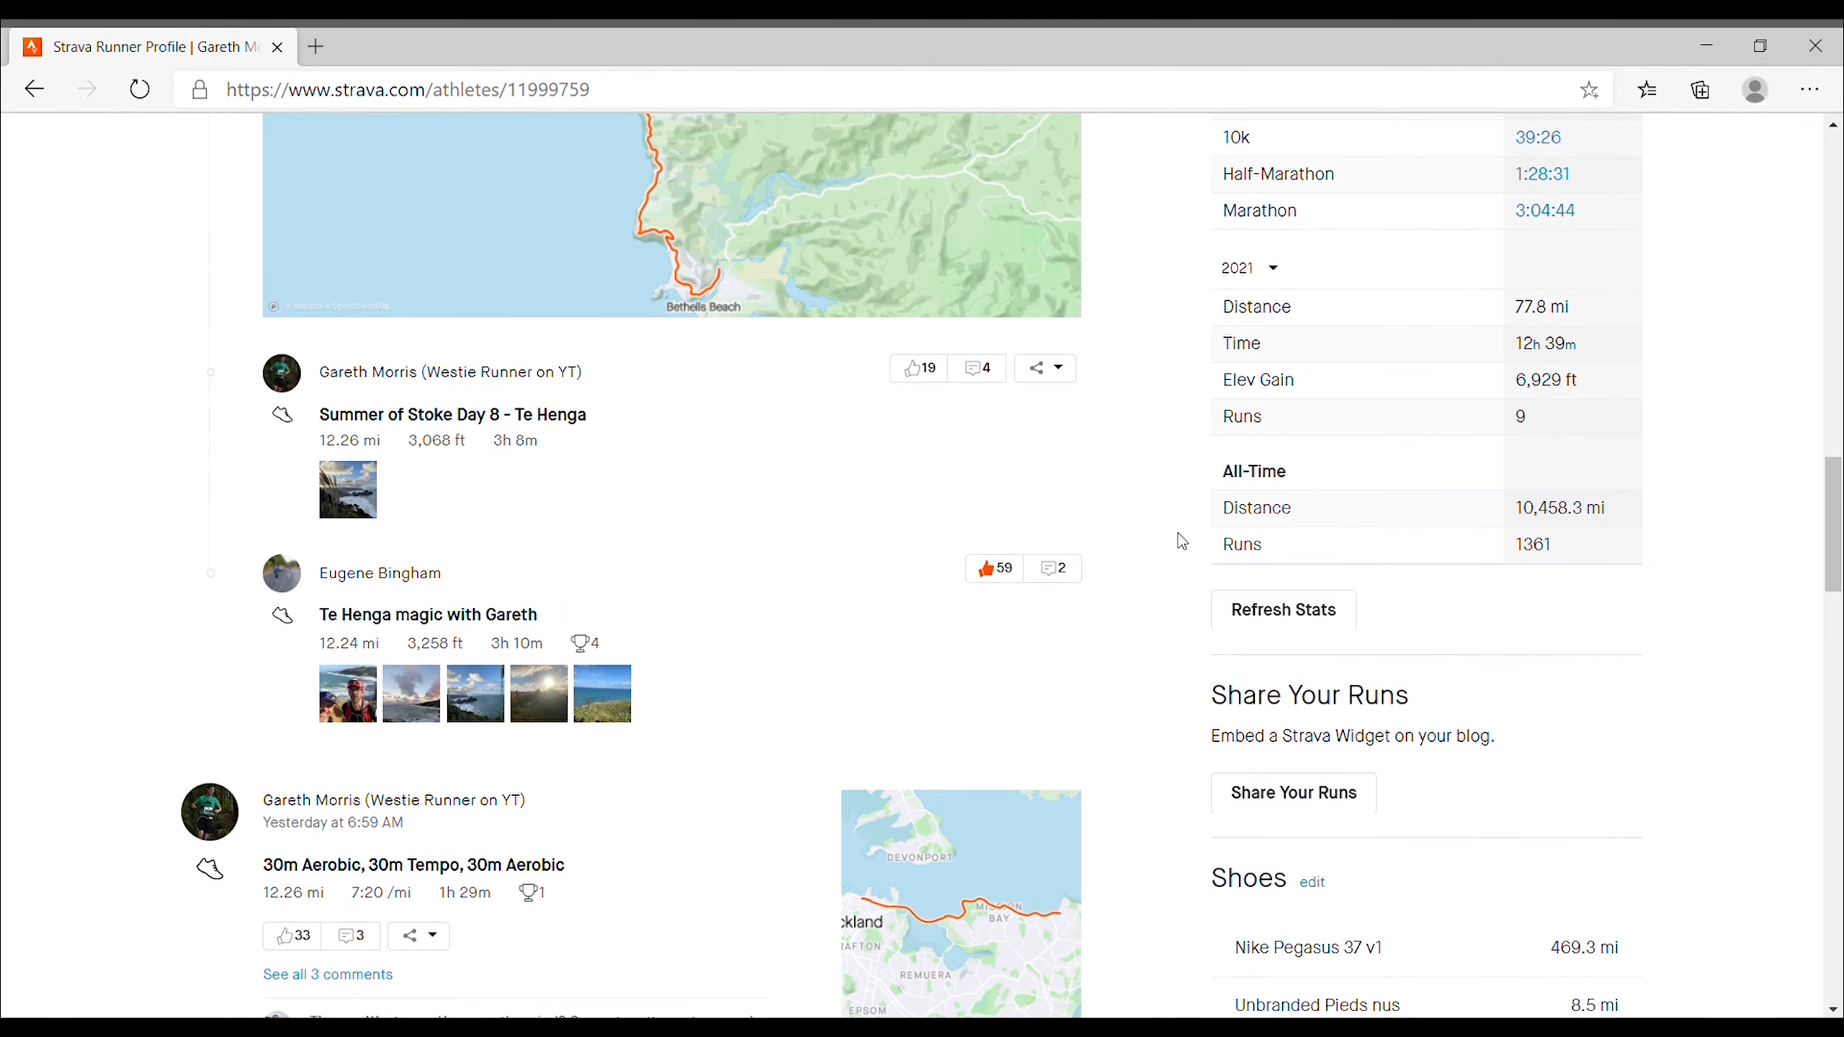
scroll("down", 3)
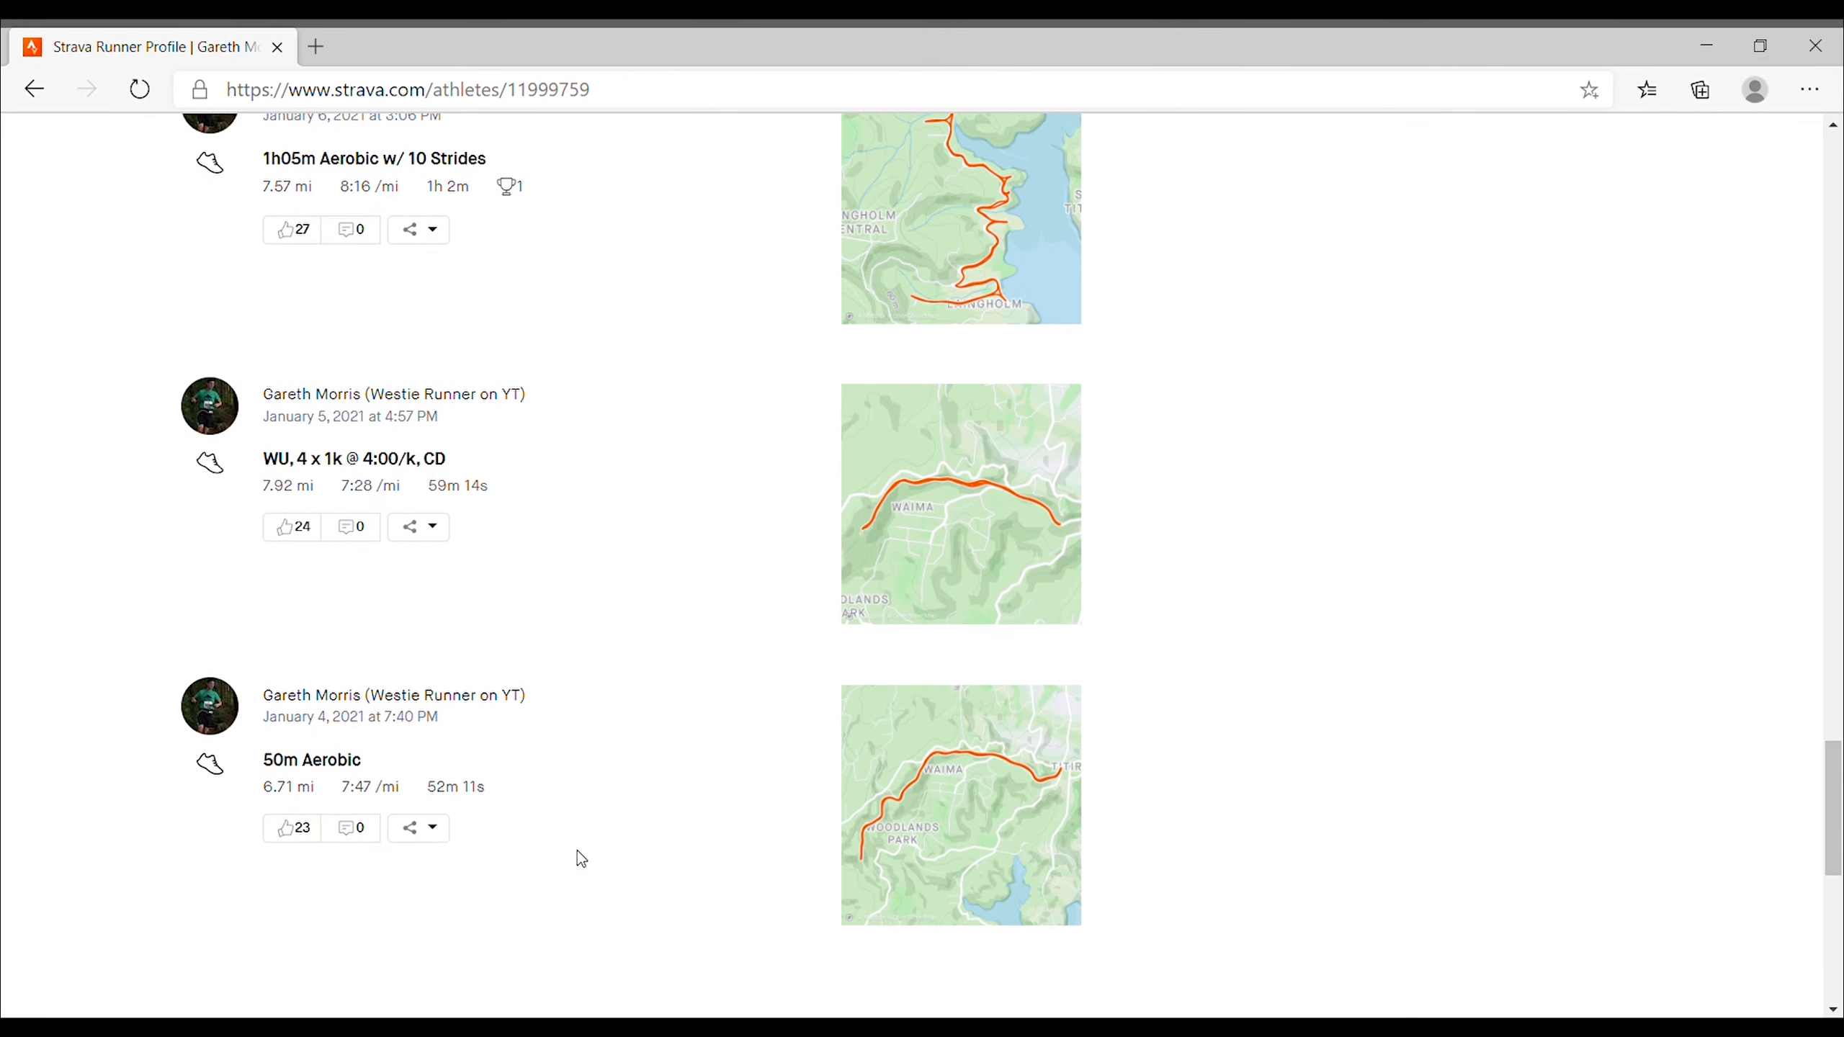
mouse_move(1206, 484)
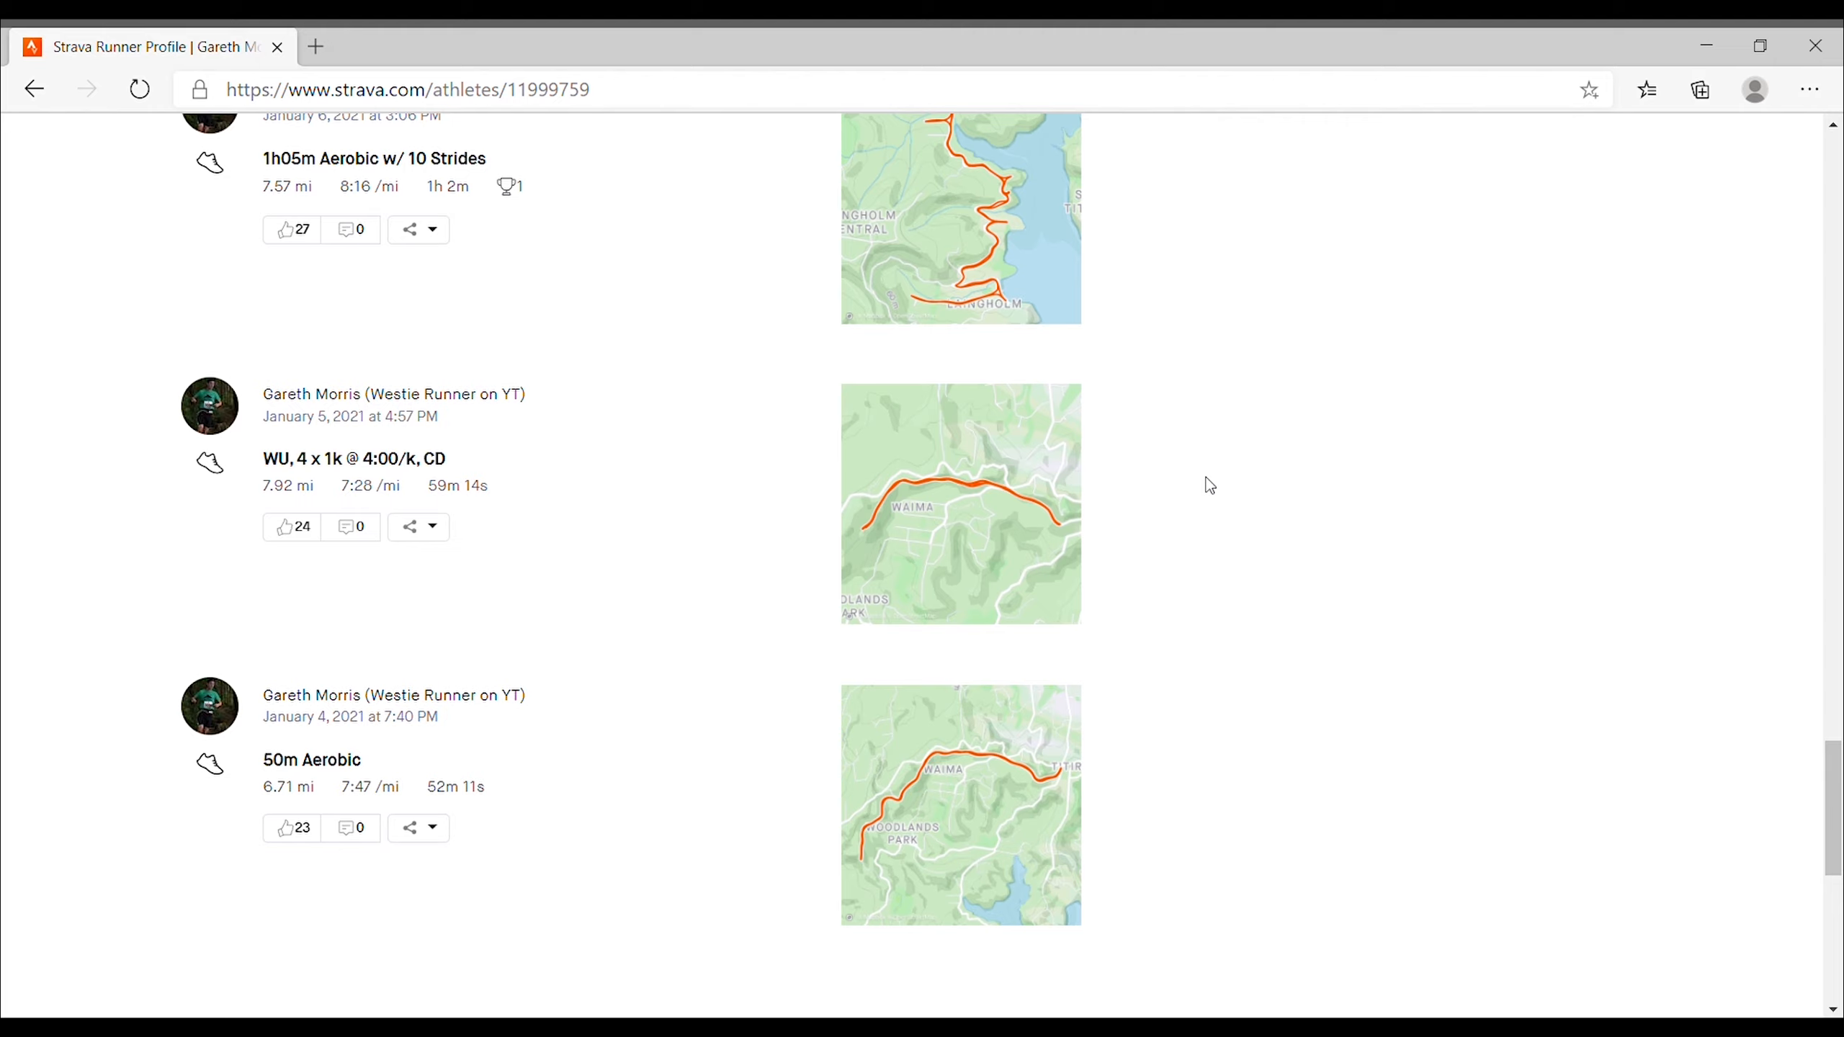
mouse_move(731, 779)
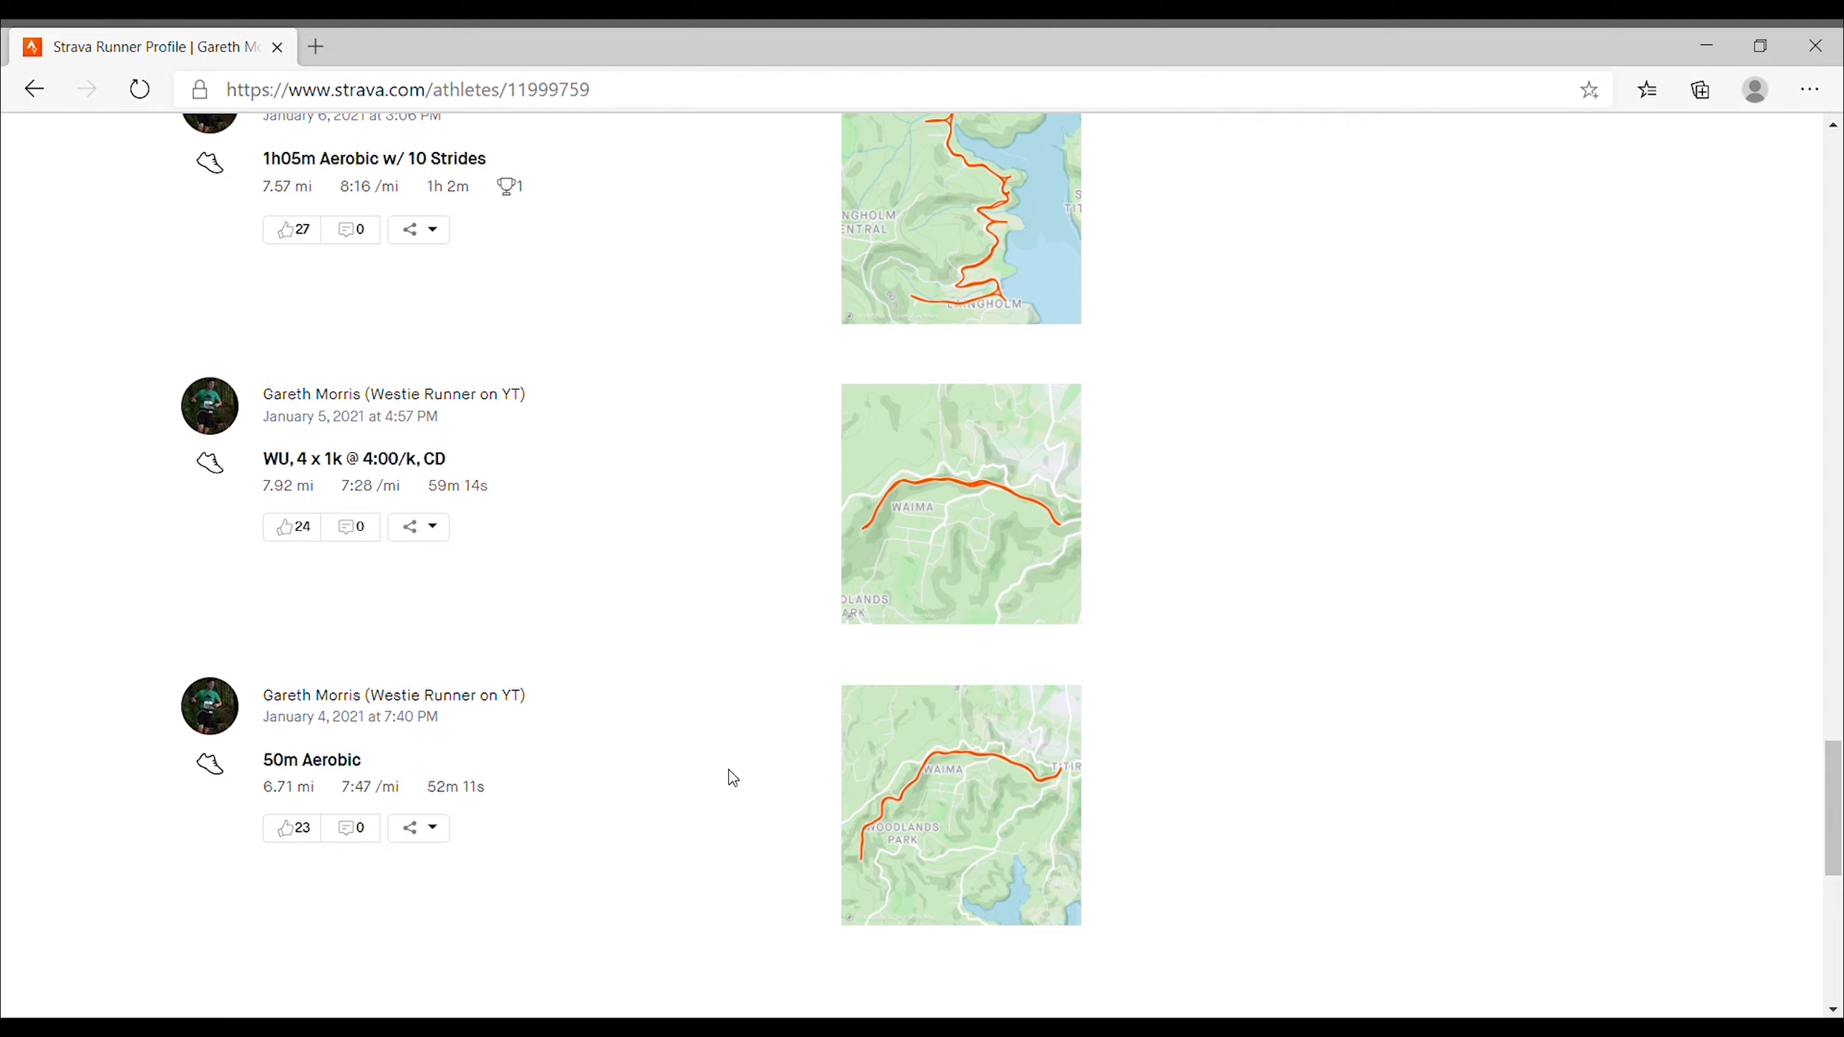
scroll("down", 3)
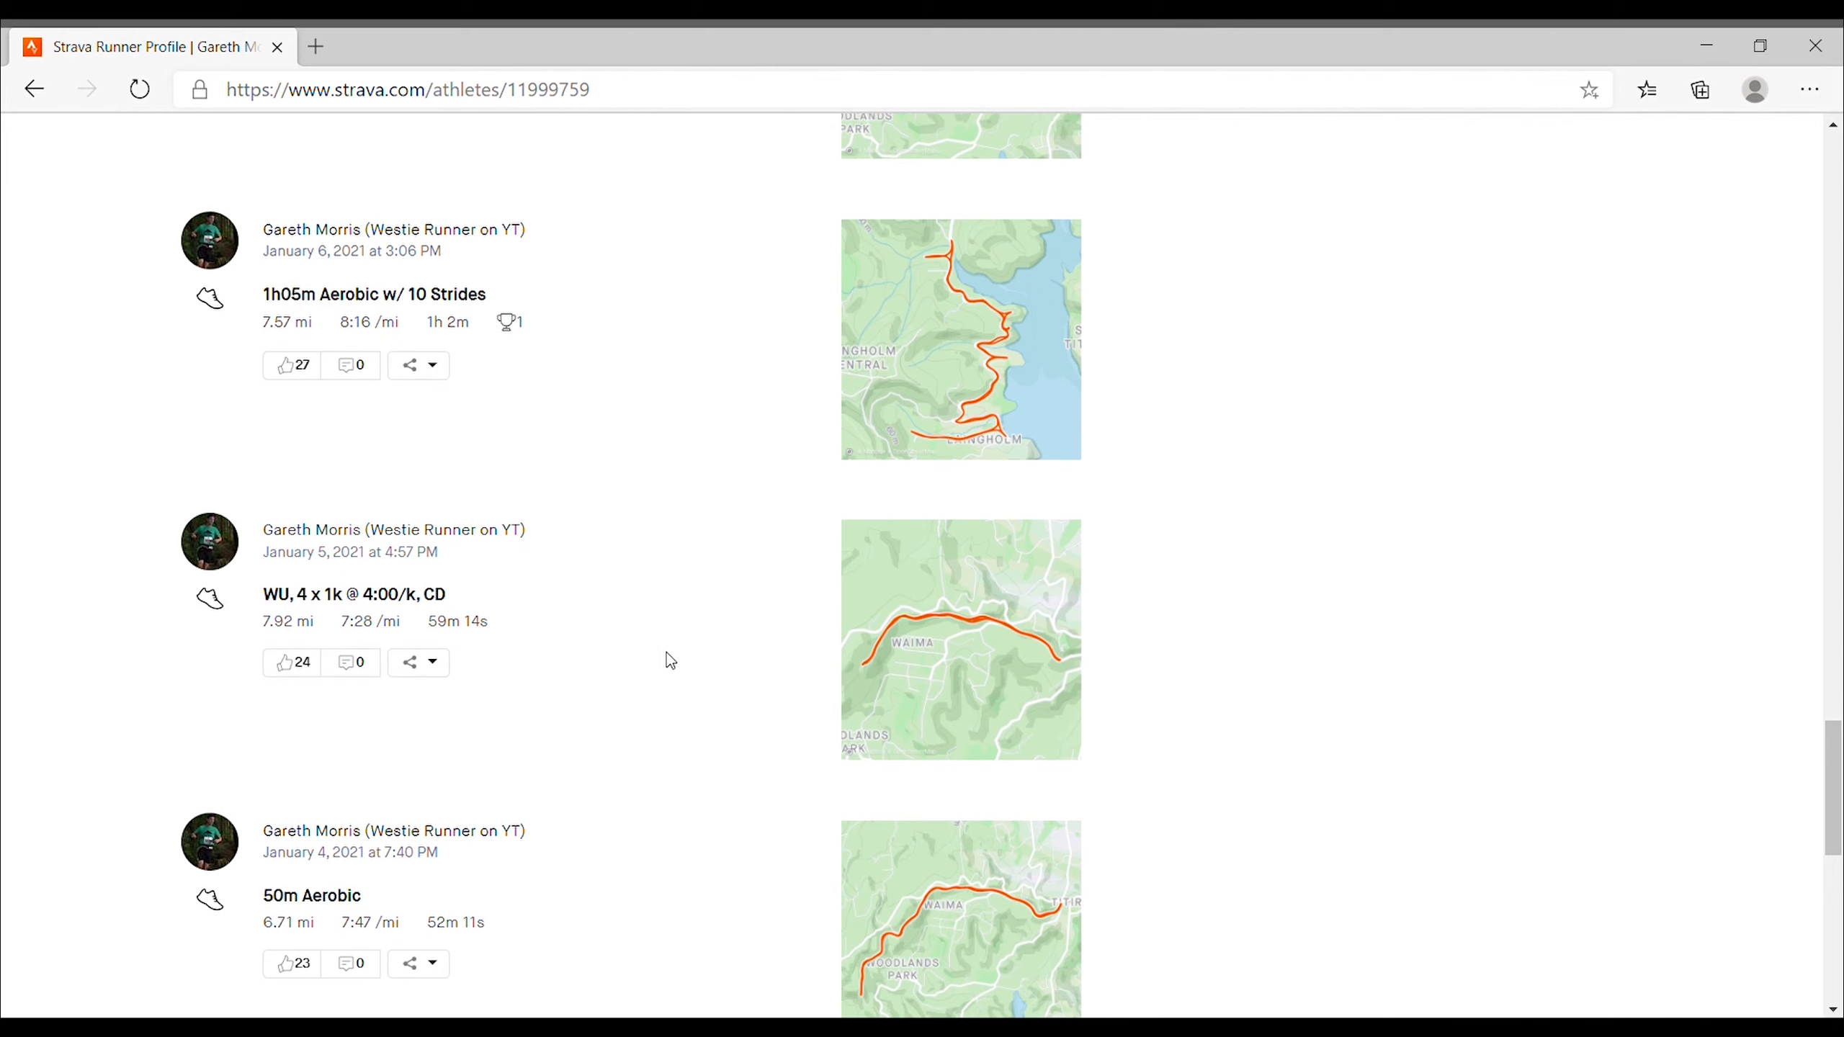
mouse_move(642, 595)
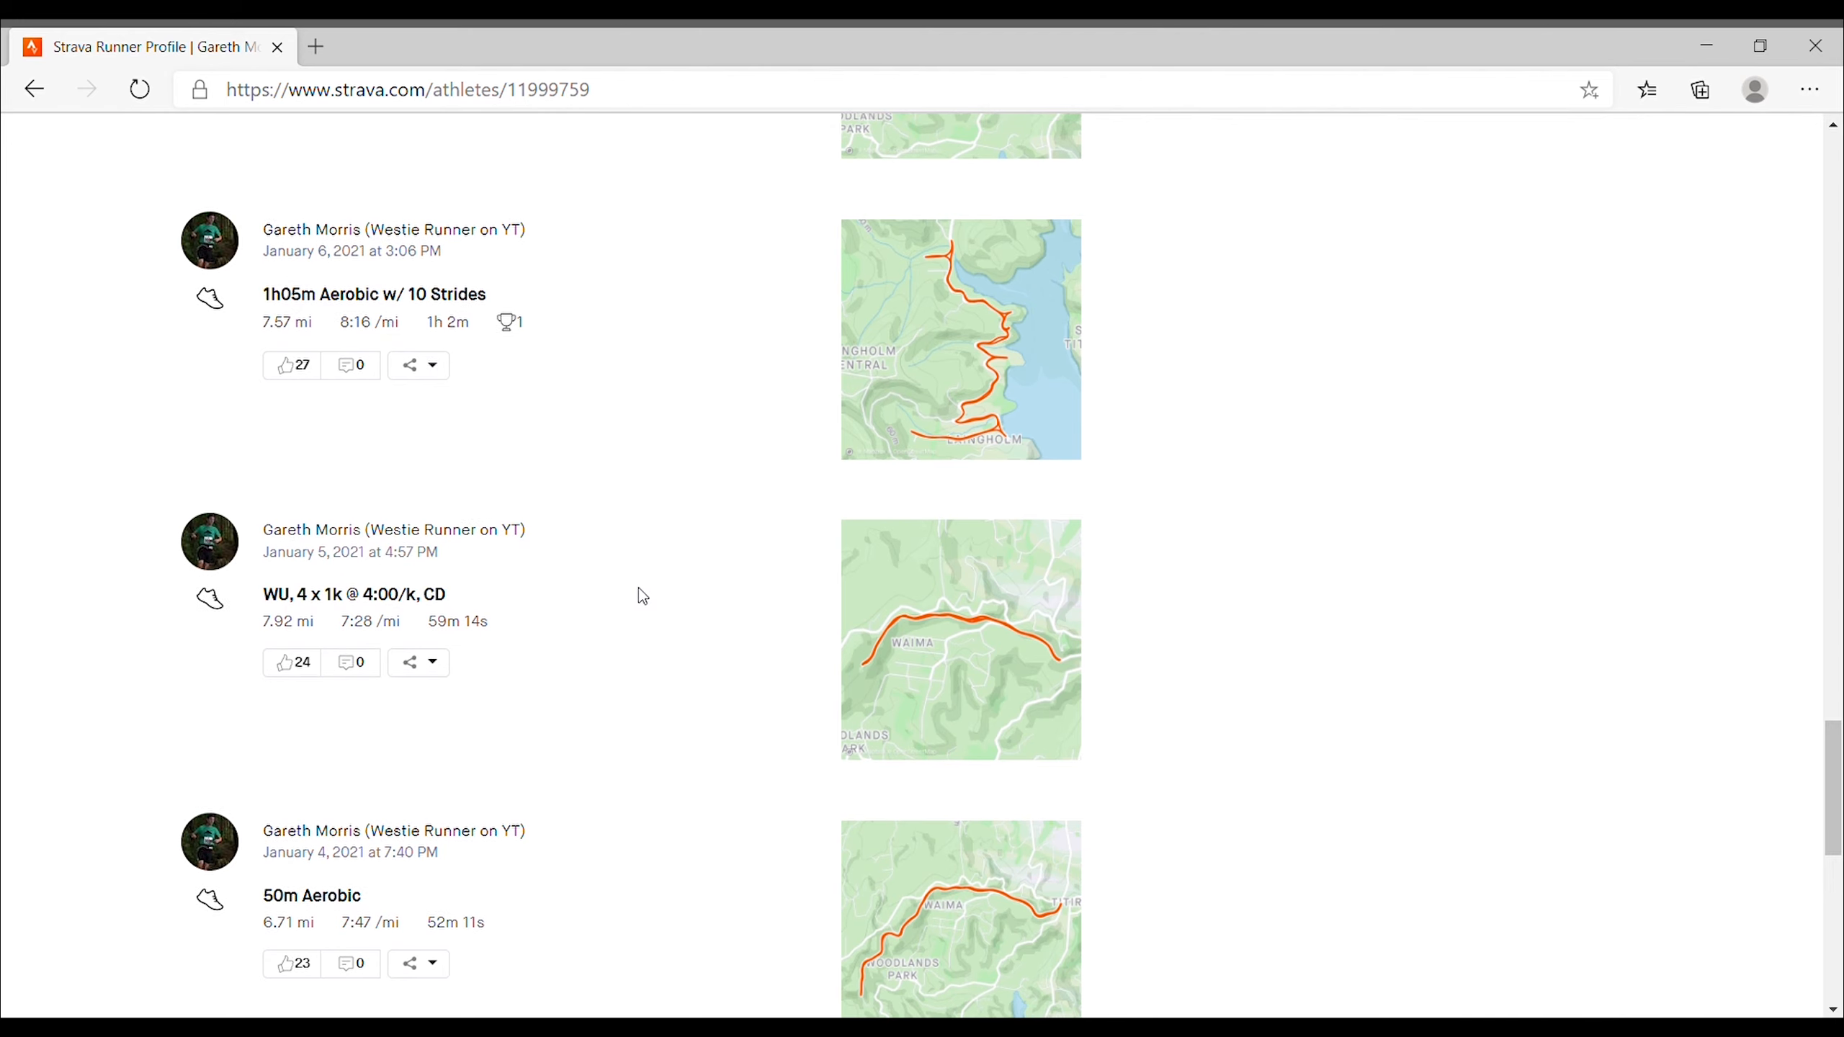
mouse_move(657, 246)
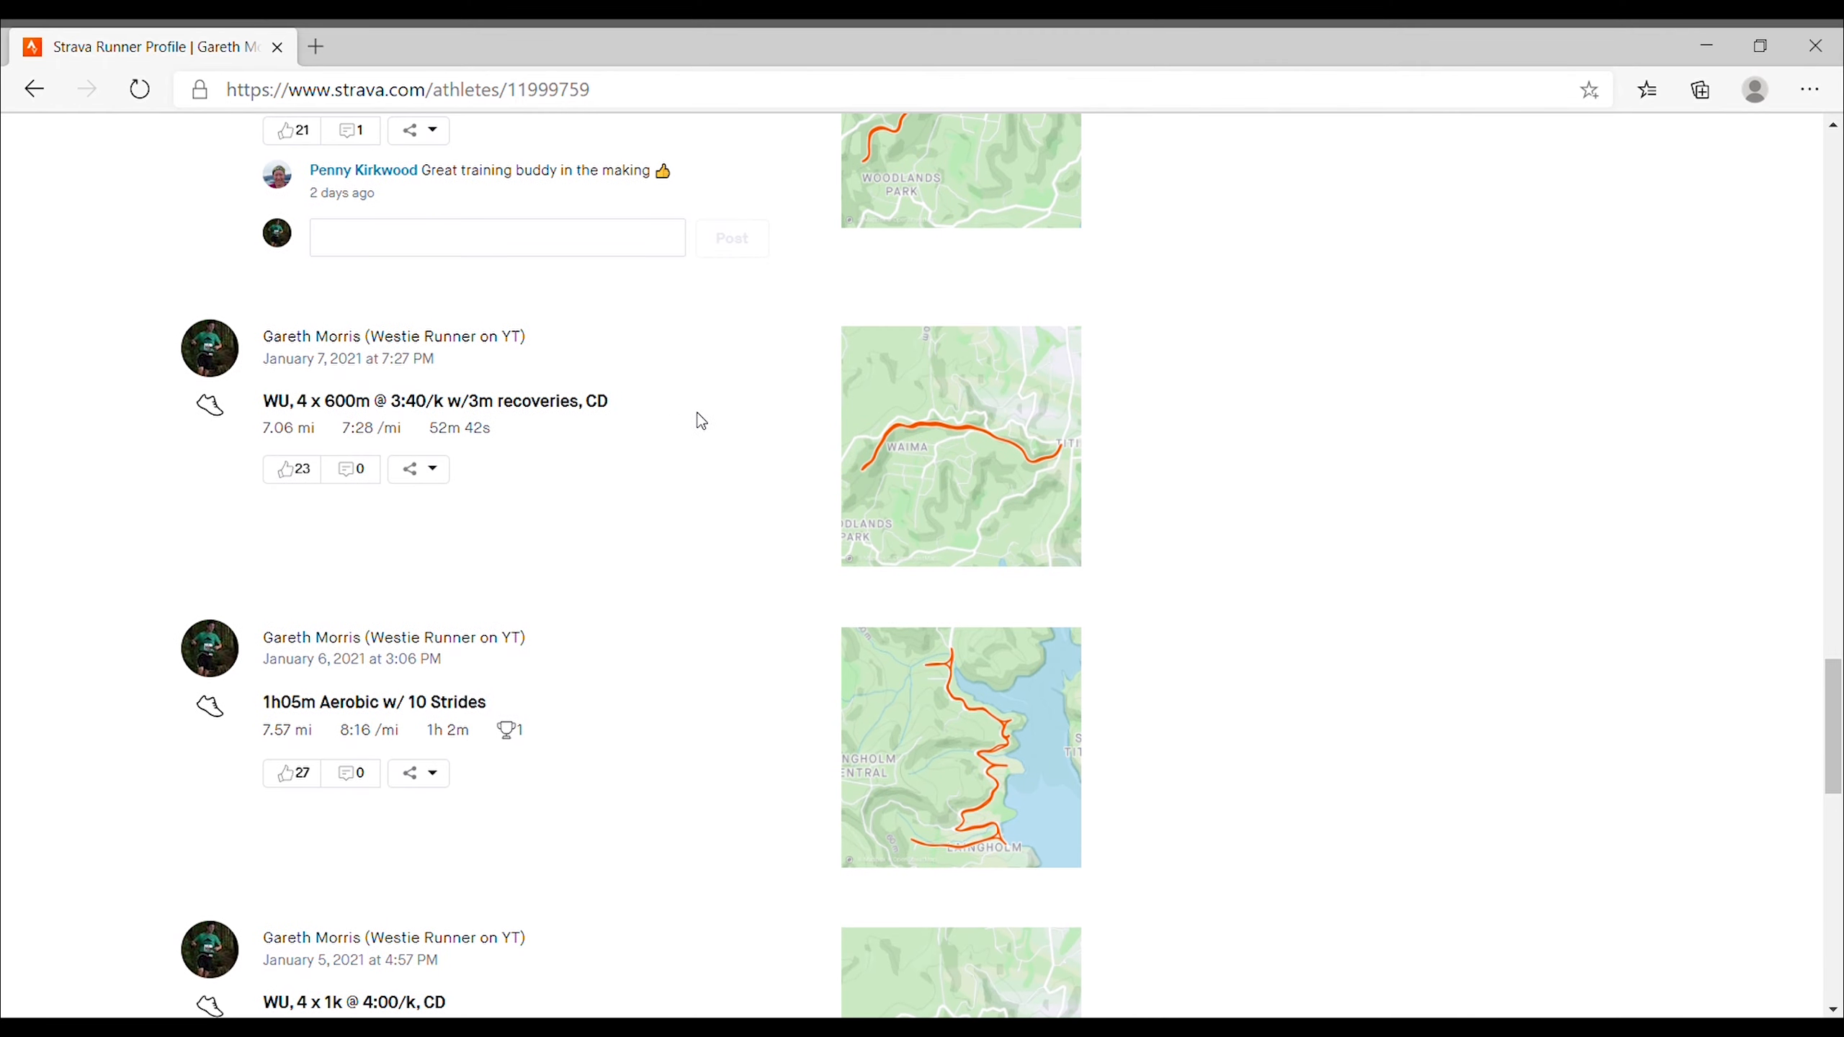
mouse_move(574, 445)
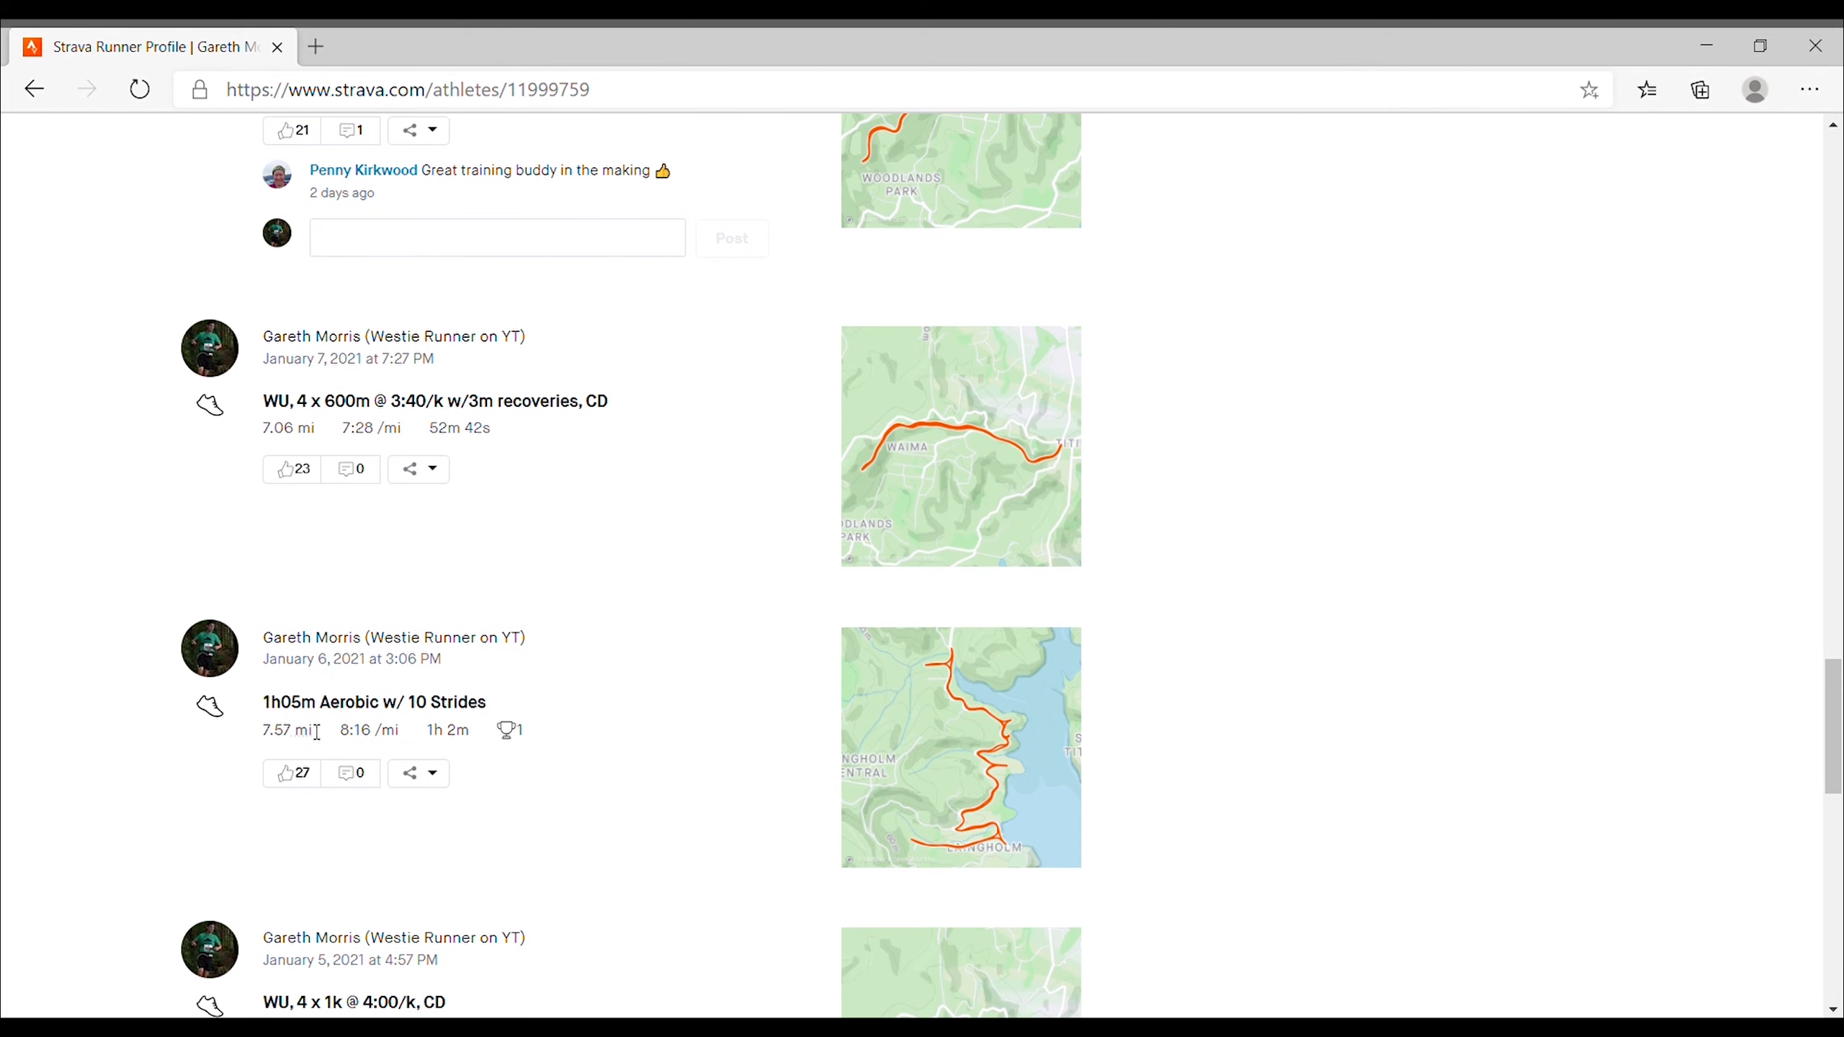
mouse_move(349, 677)
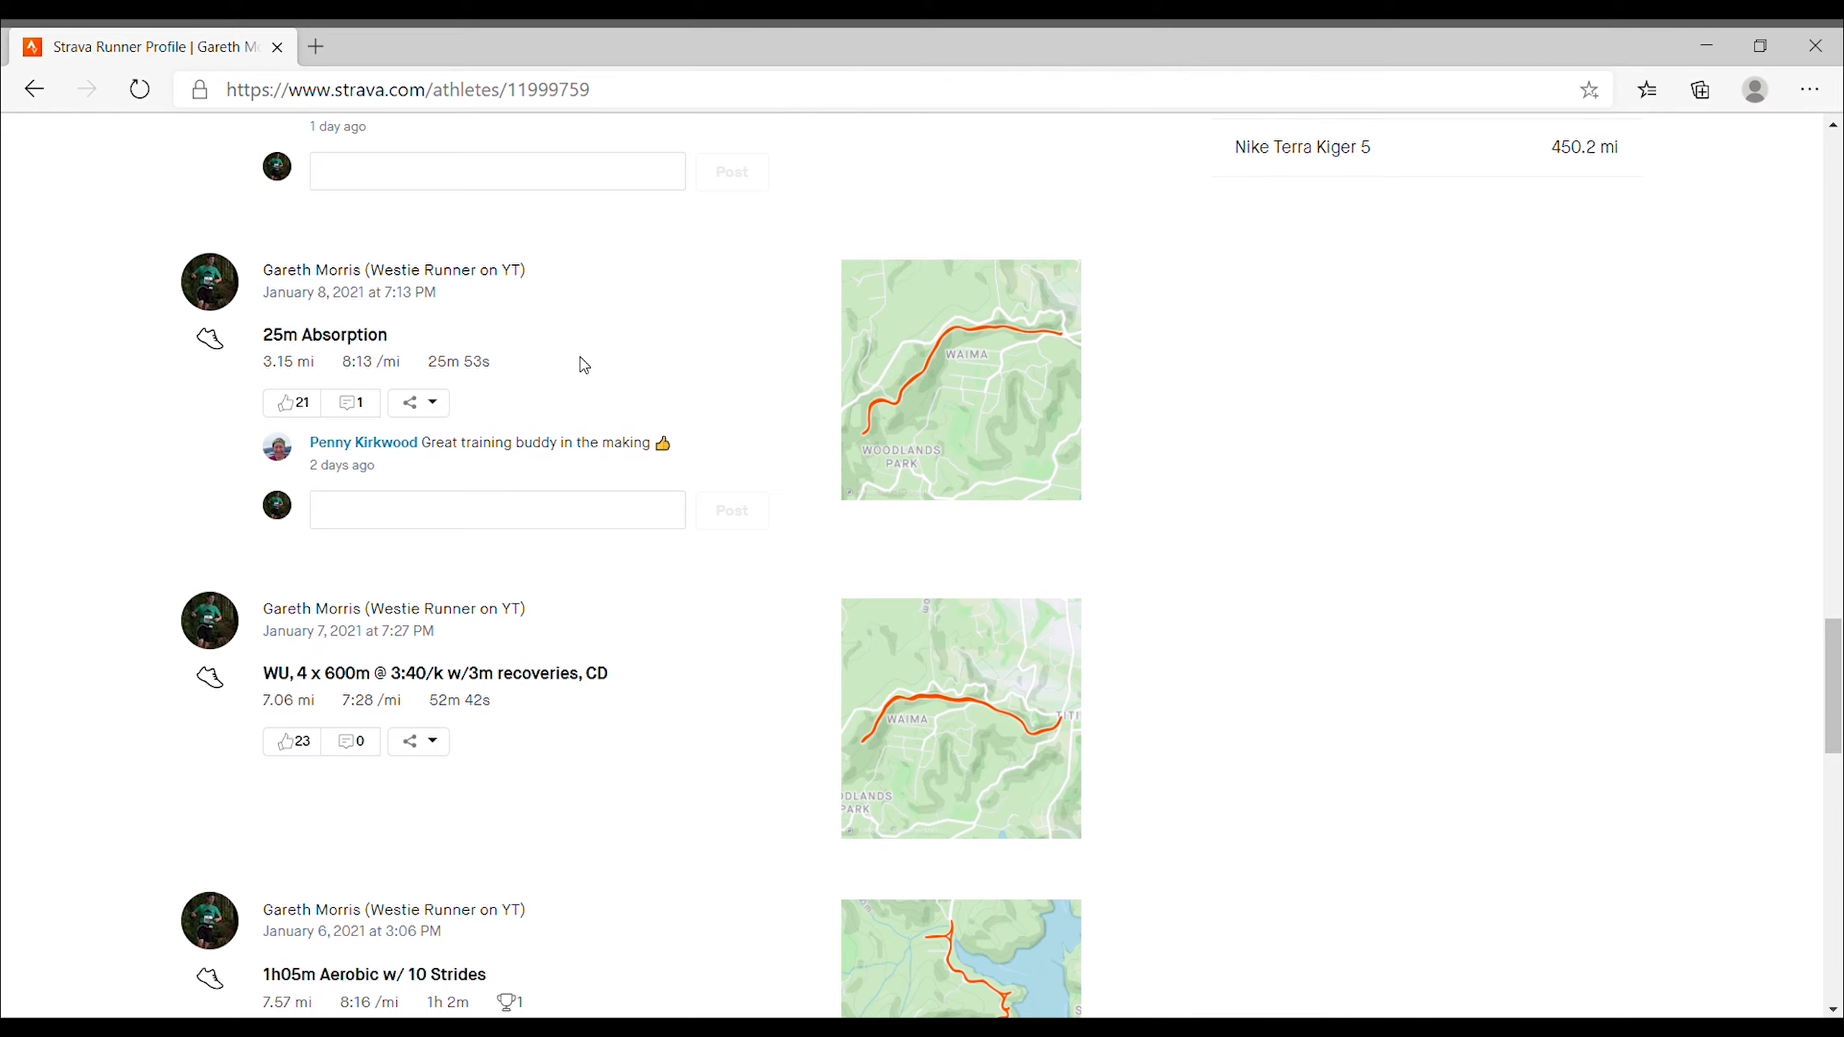
mouse_move(370, 420)
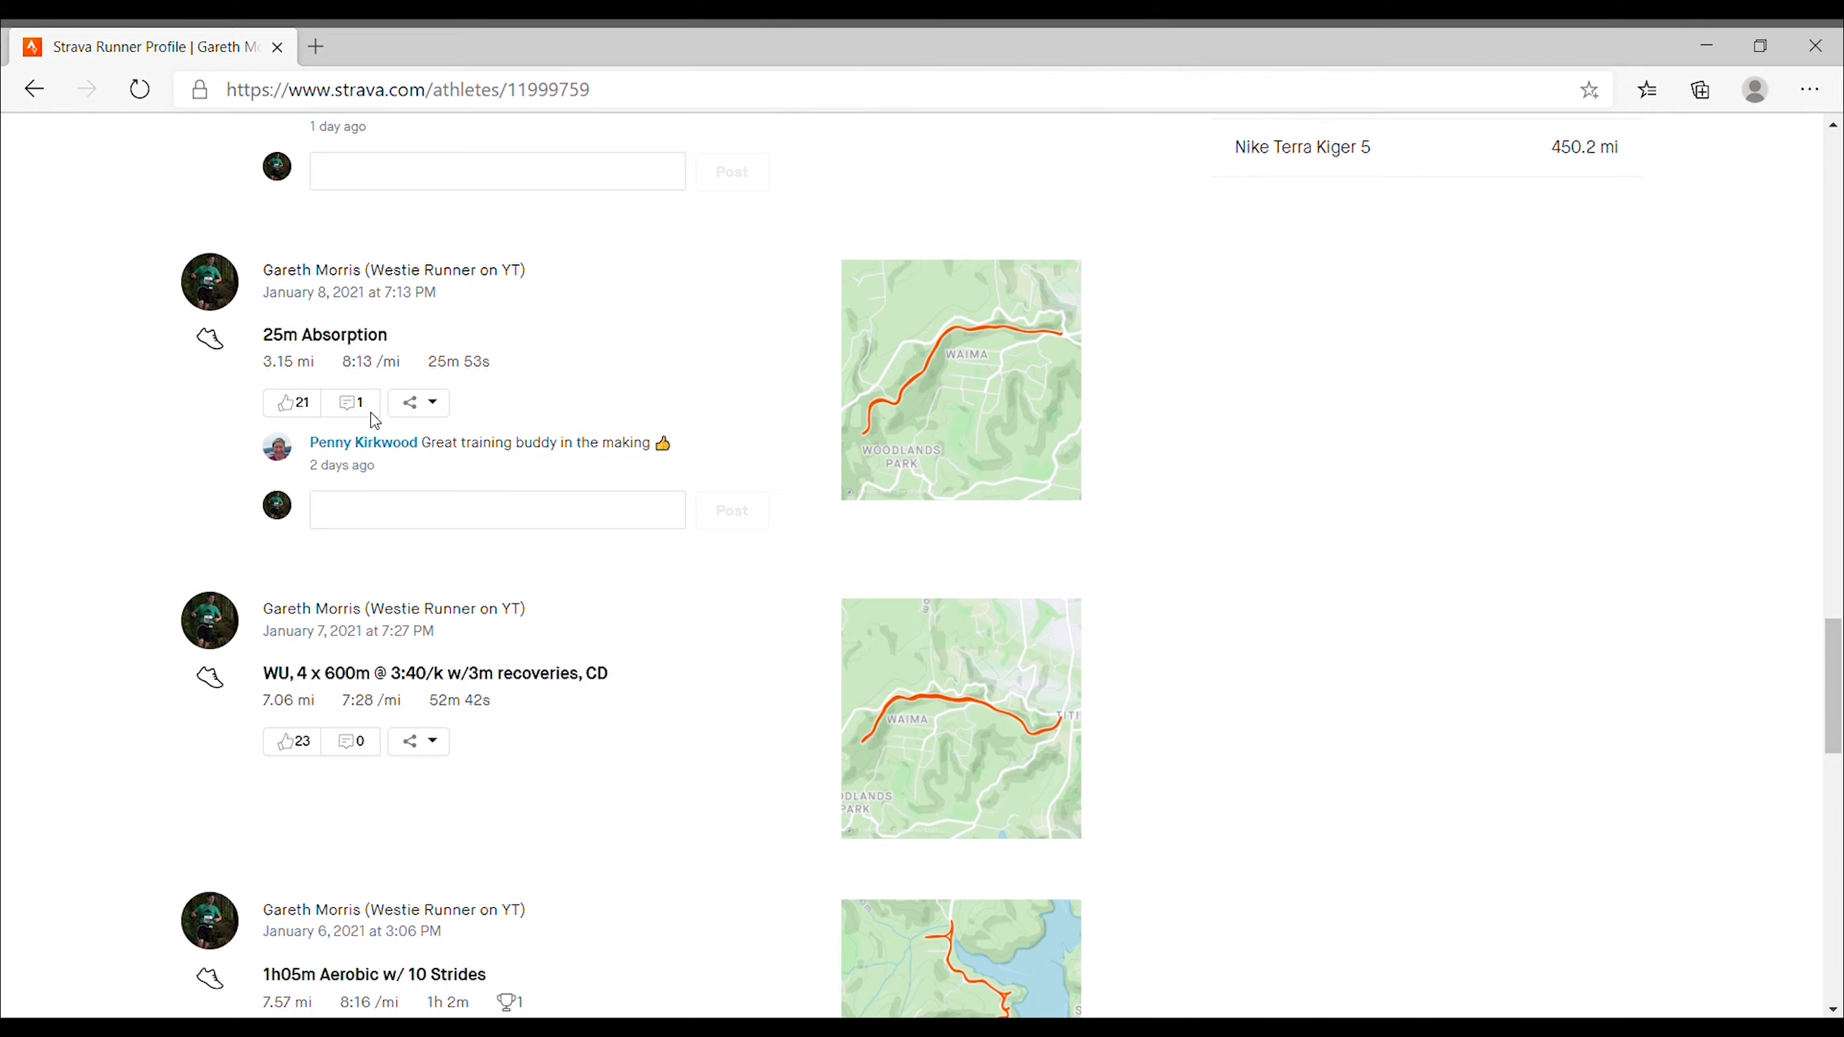
mouse_move(585, 381)
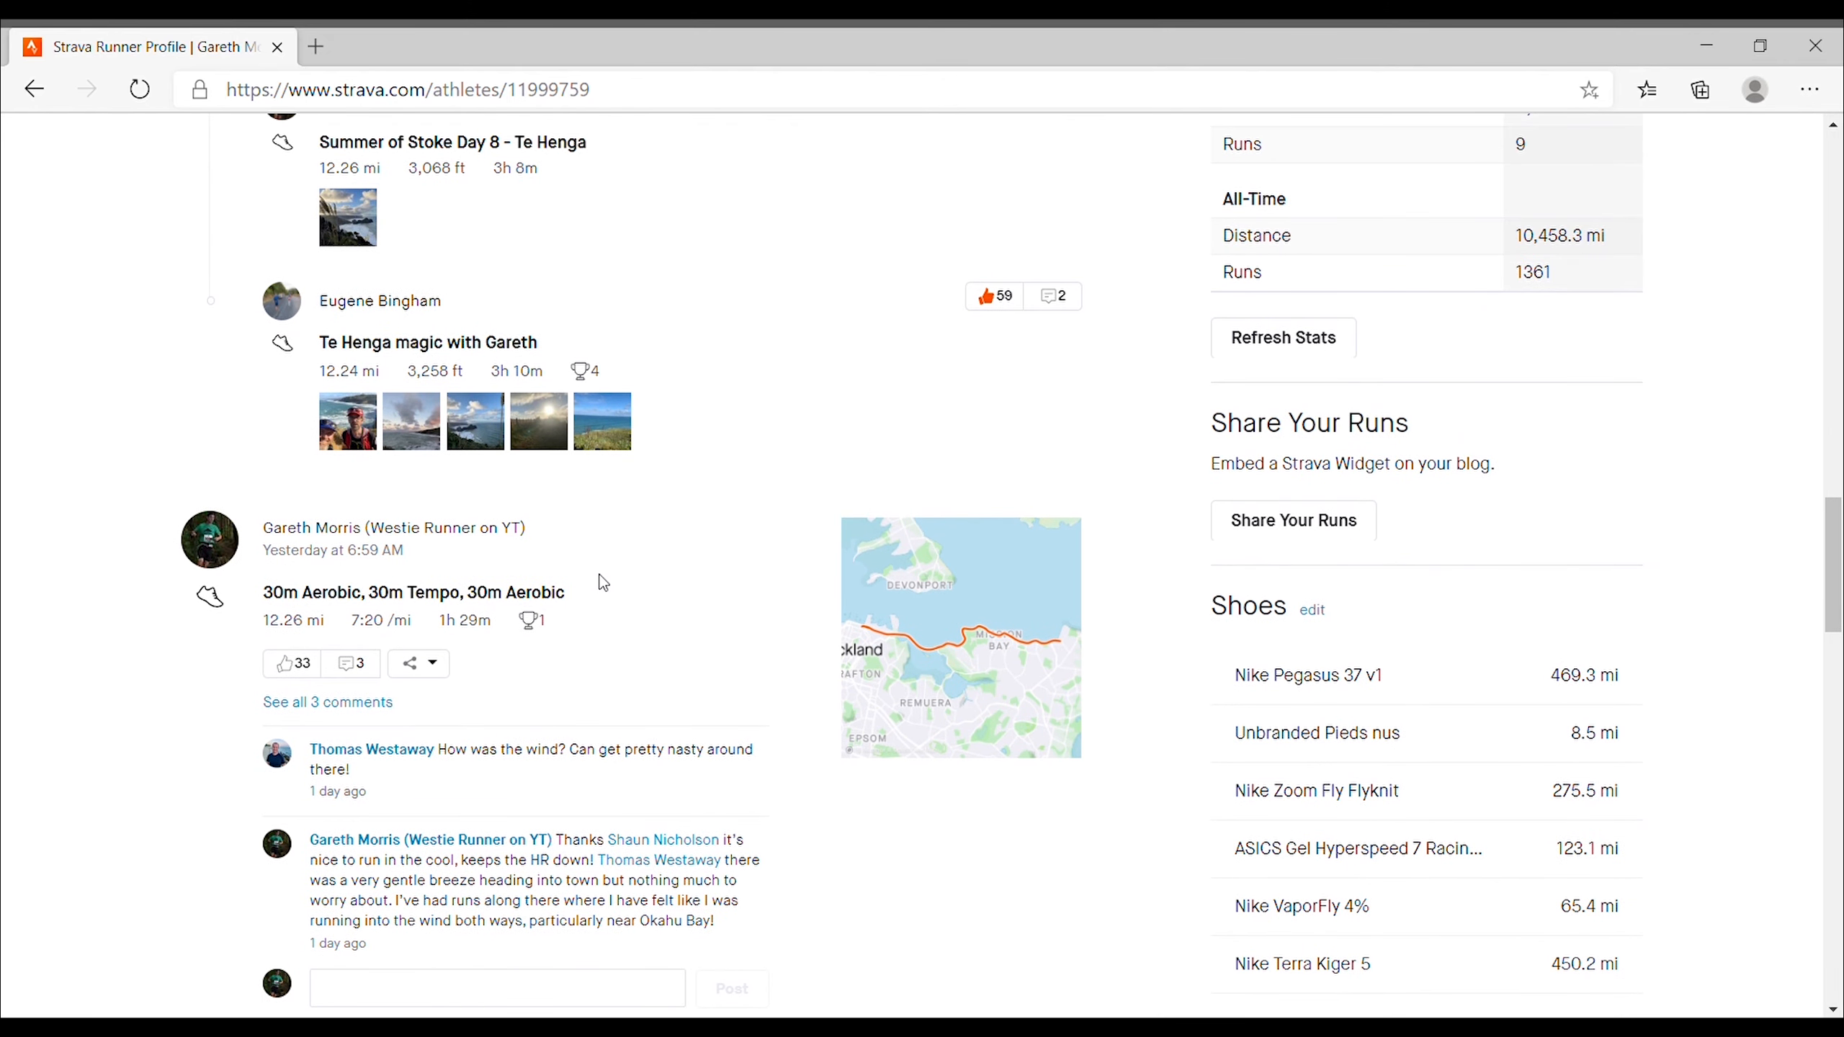
mouse_move(643, 647)
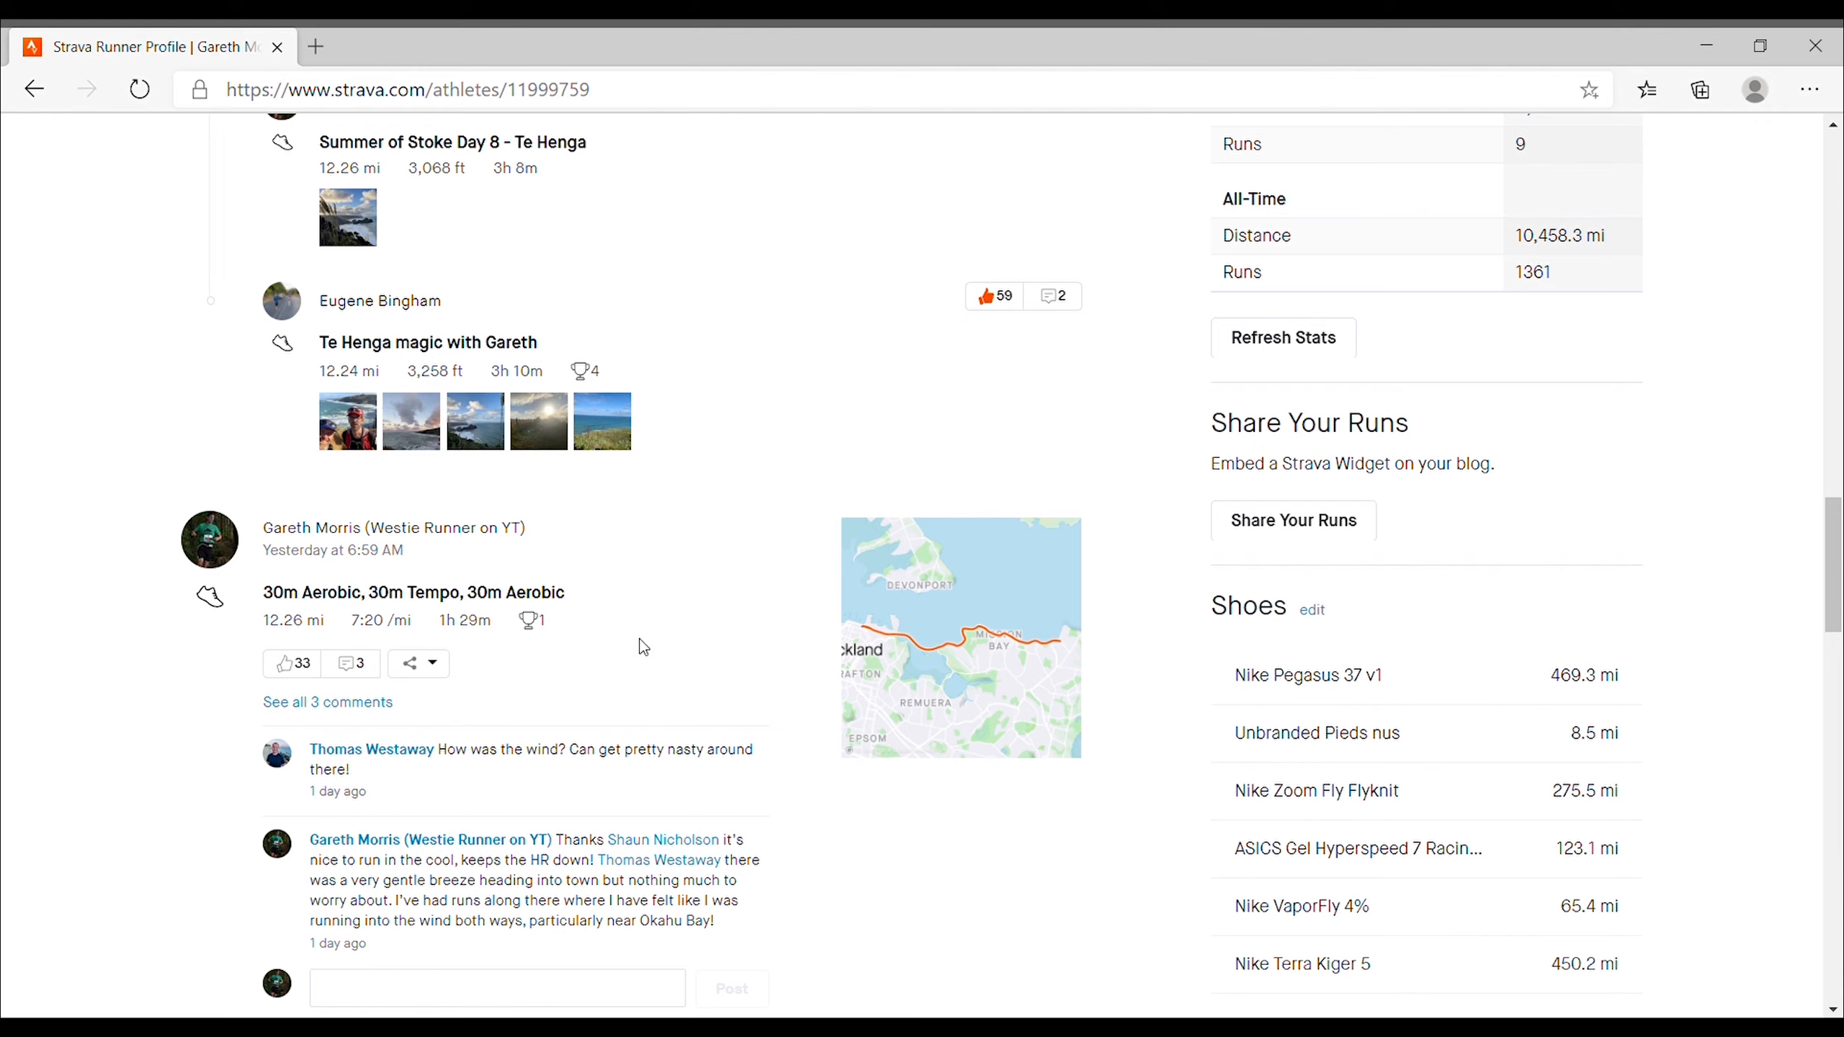
mouse_move(686, 637)
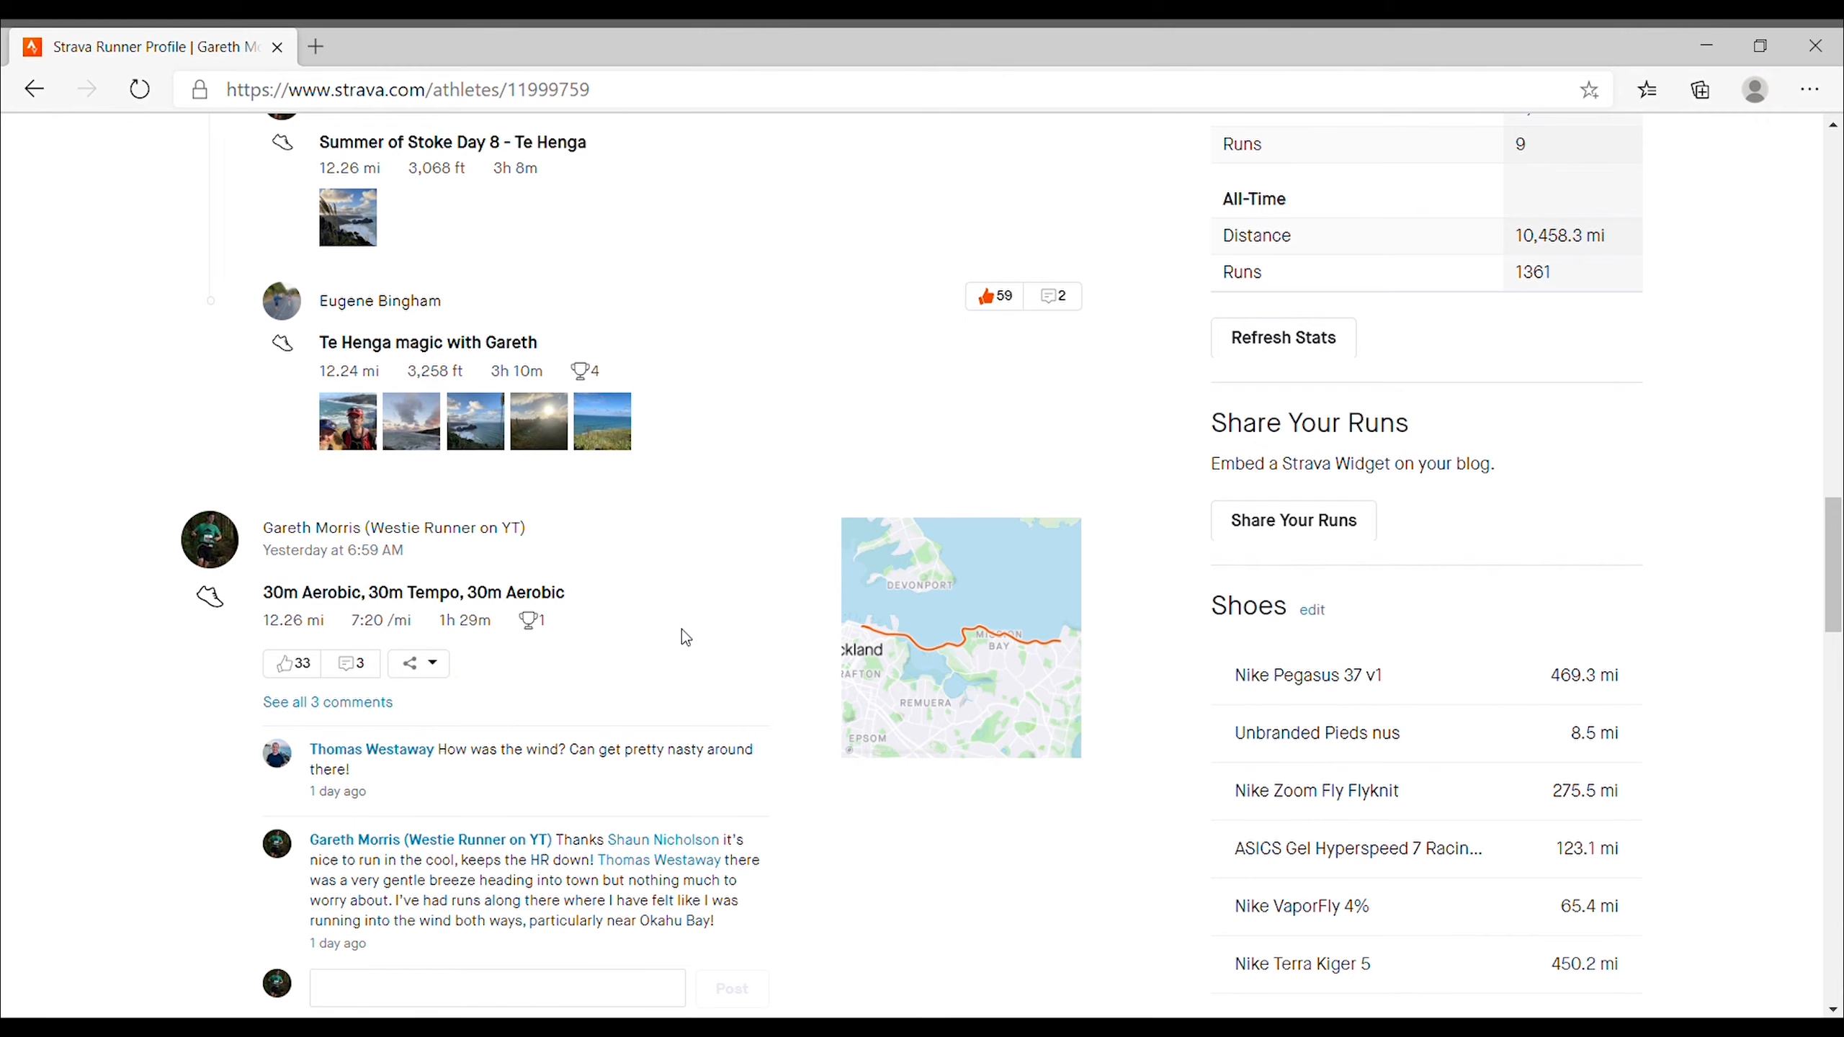
mouse_move(429, 611)
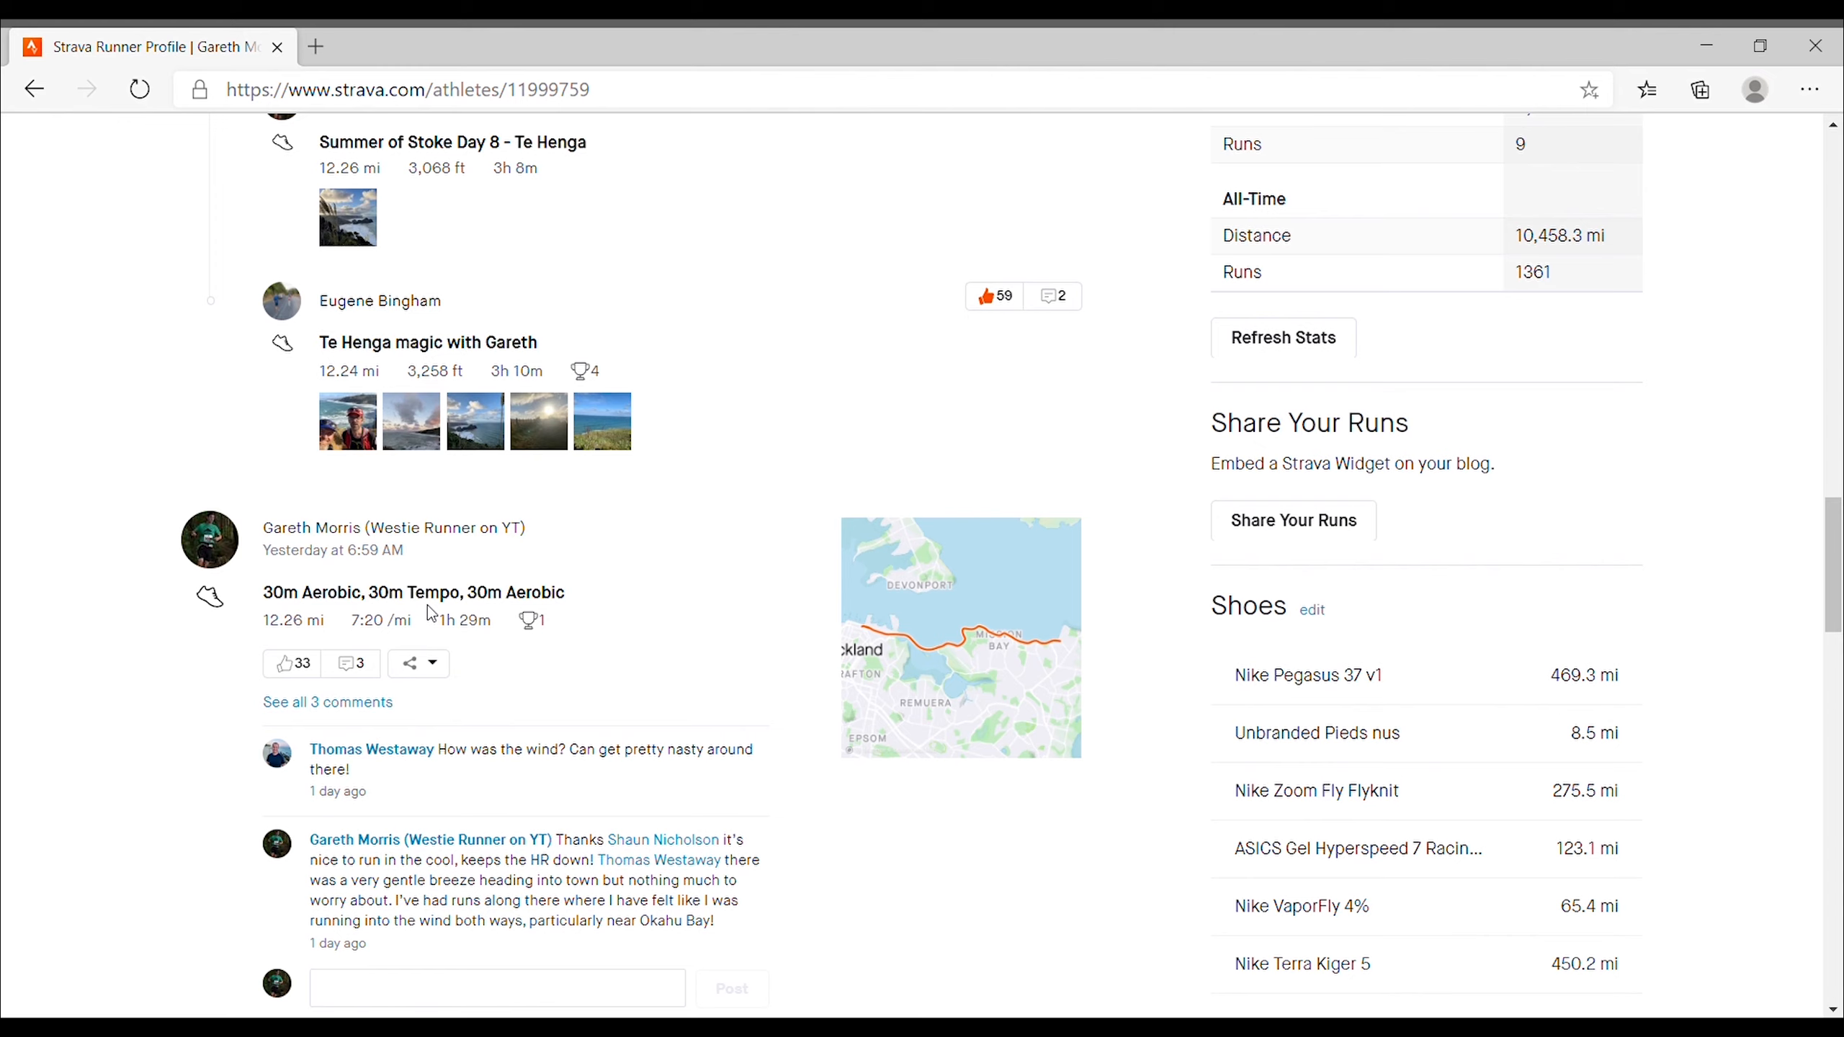
mouse_move(598, 599)
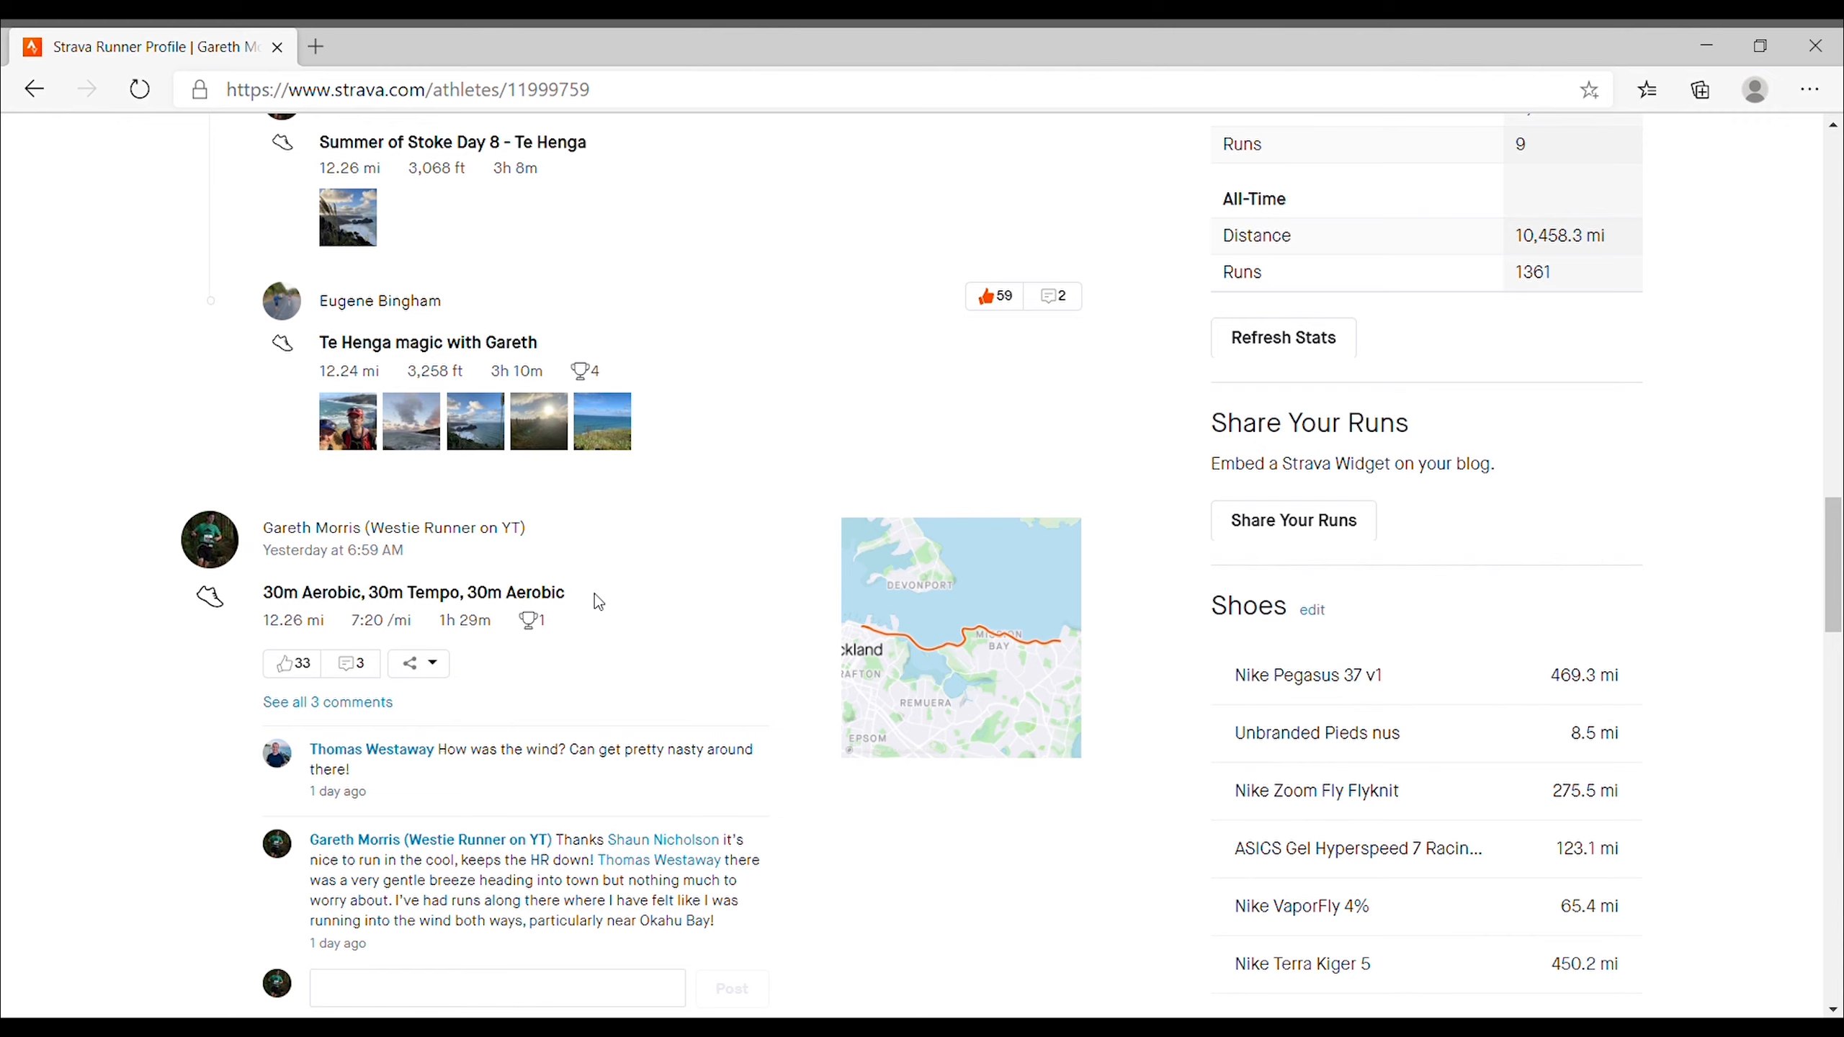
mouse_move(921, 702)
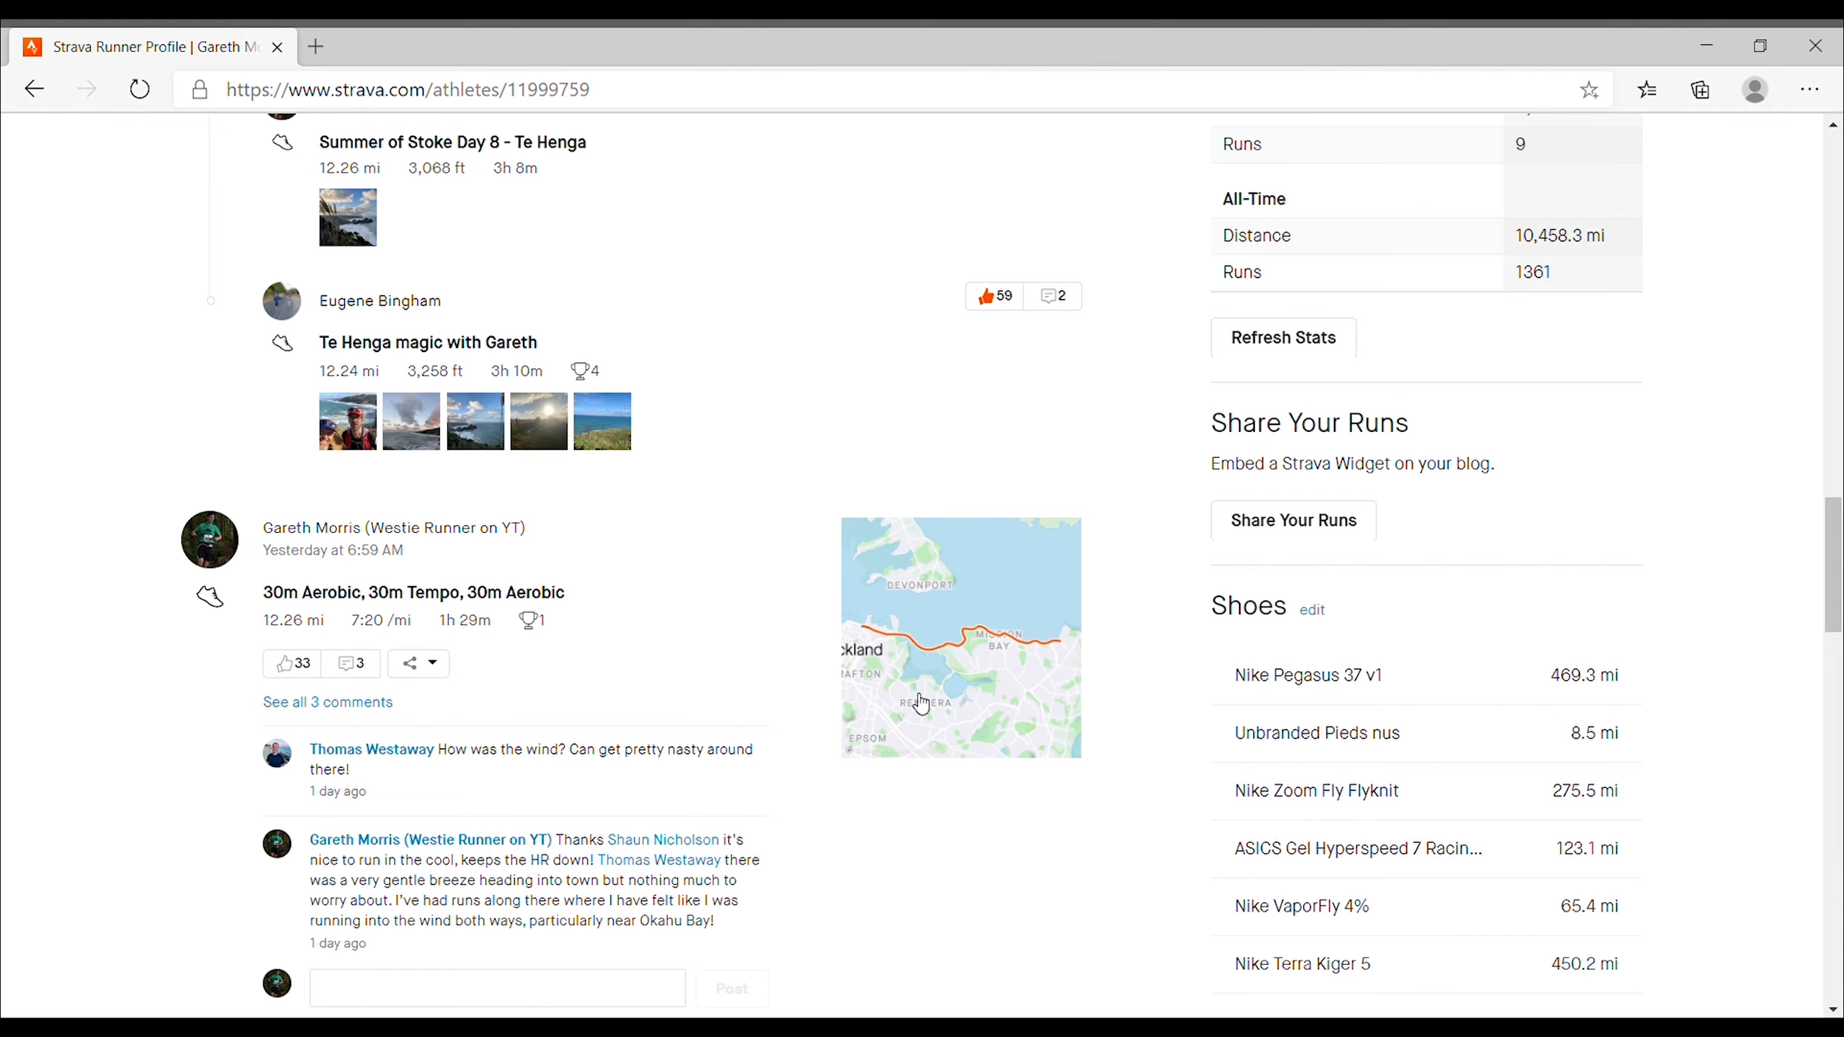
mouse_move(566, 630)
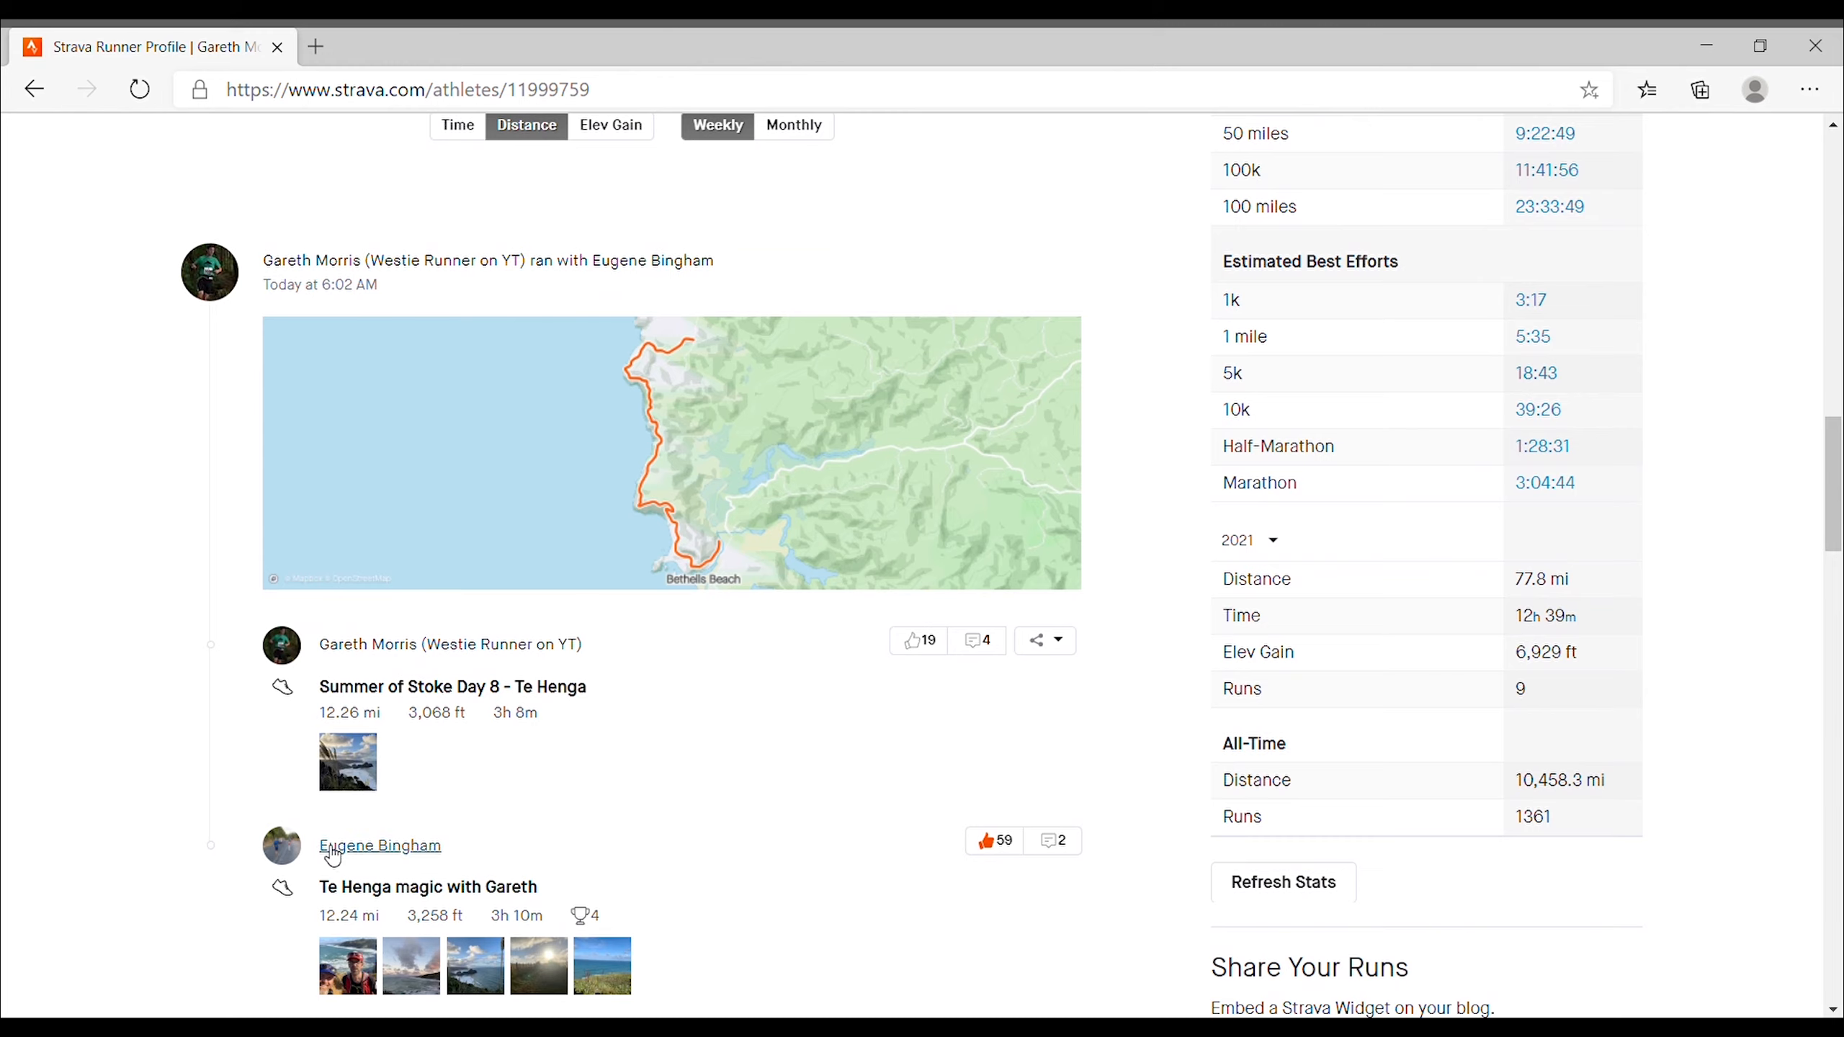
mouse_move(719, 739)
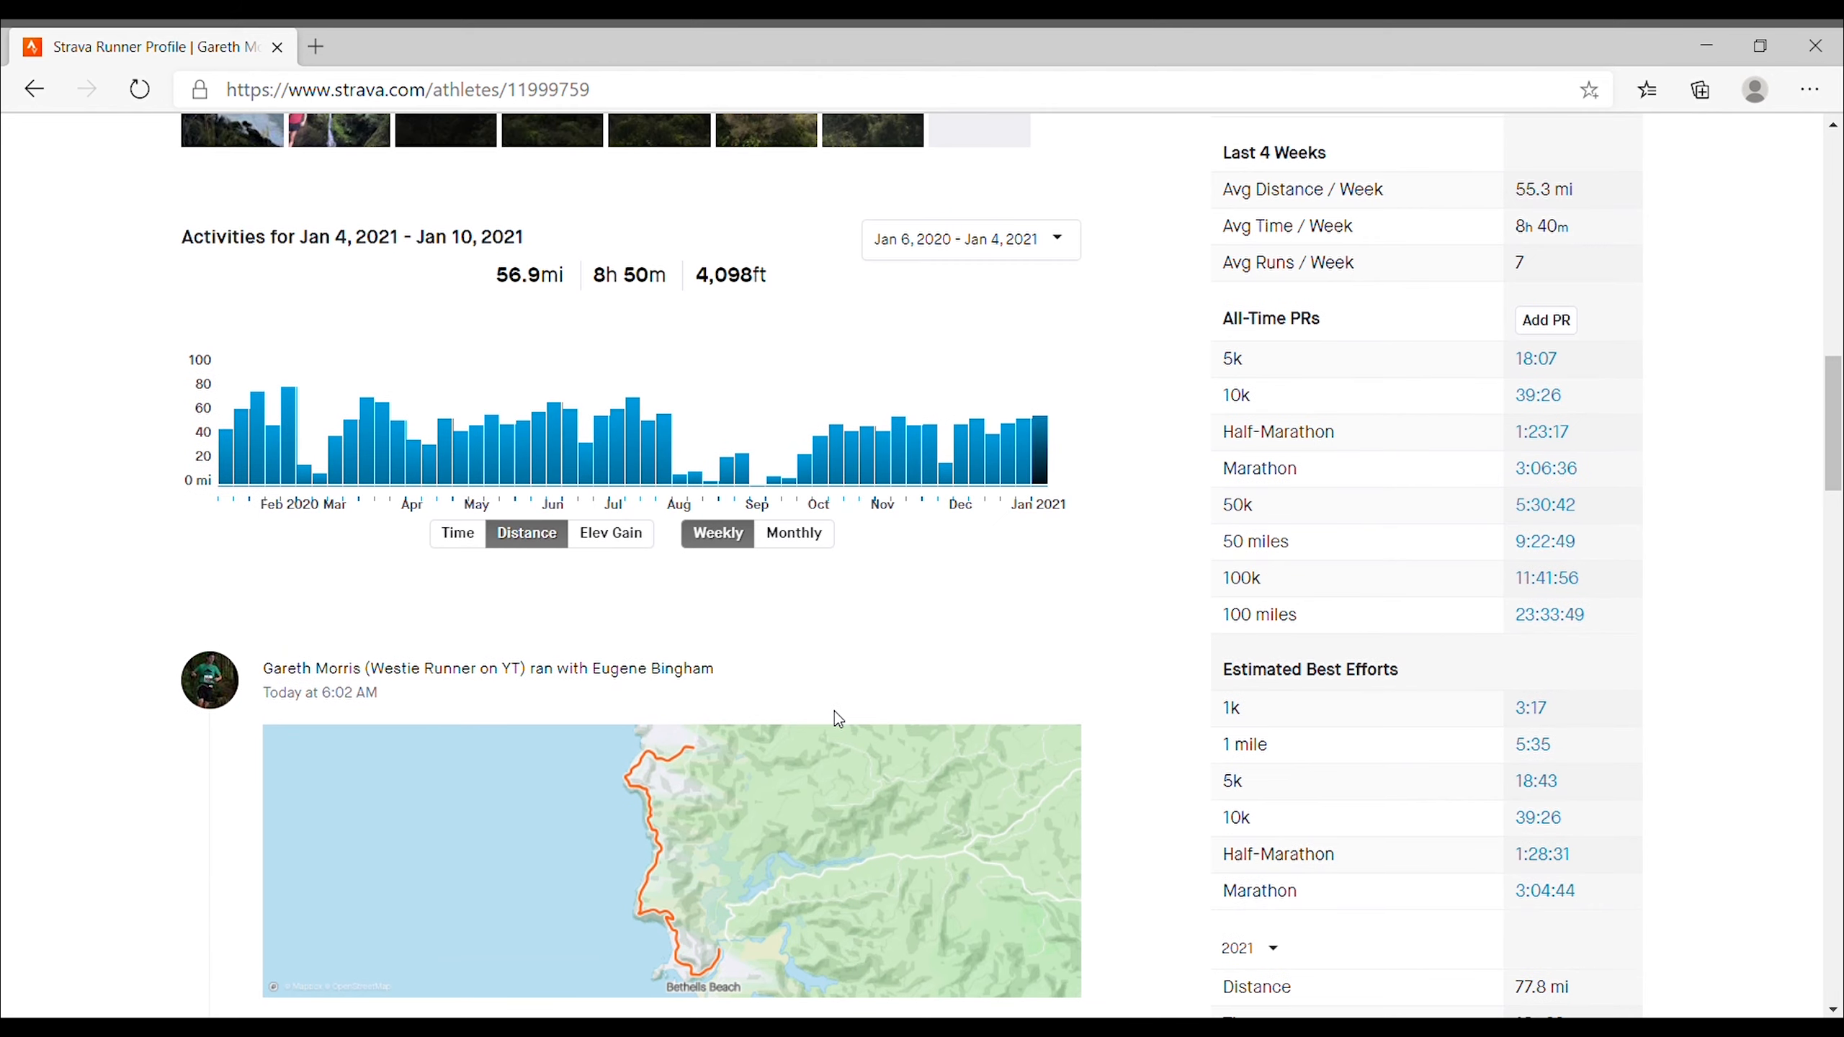
mouse_move(1044, 653)
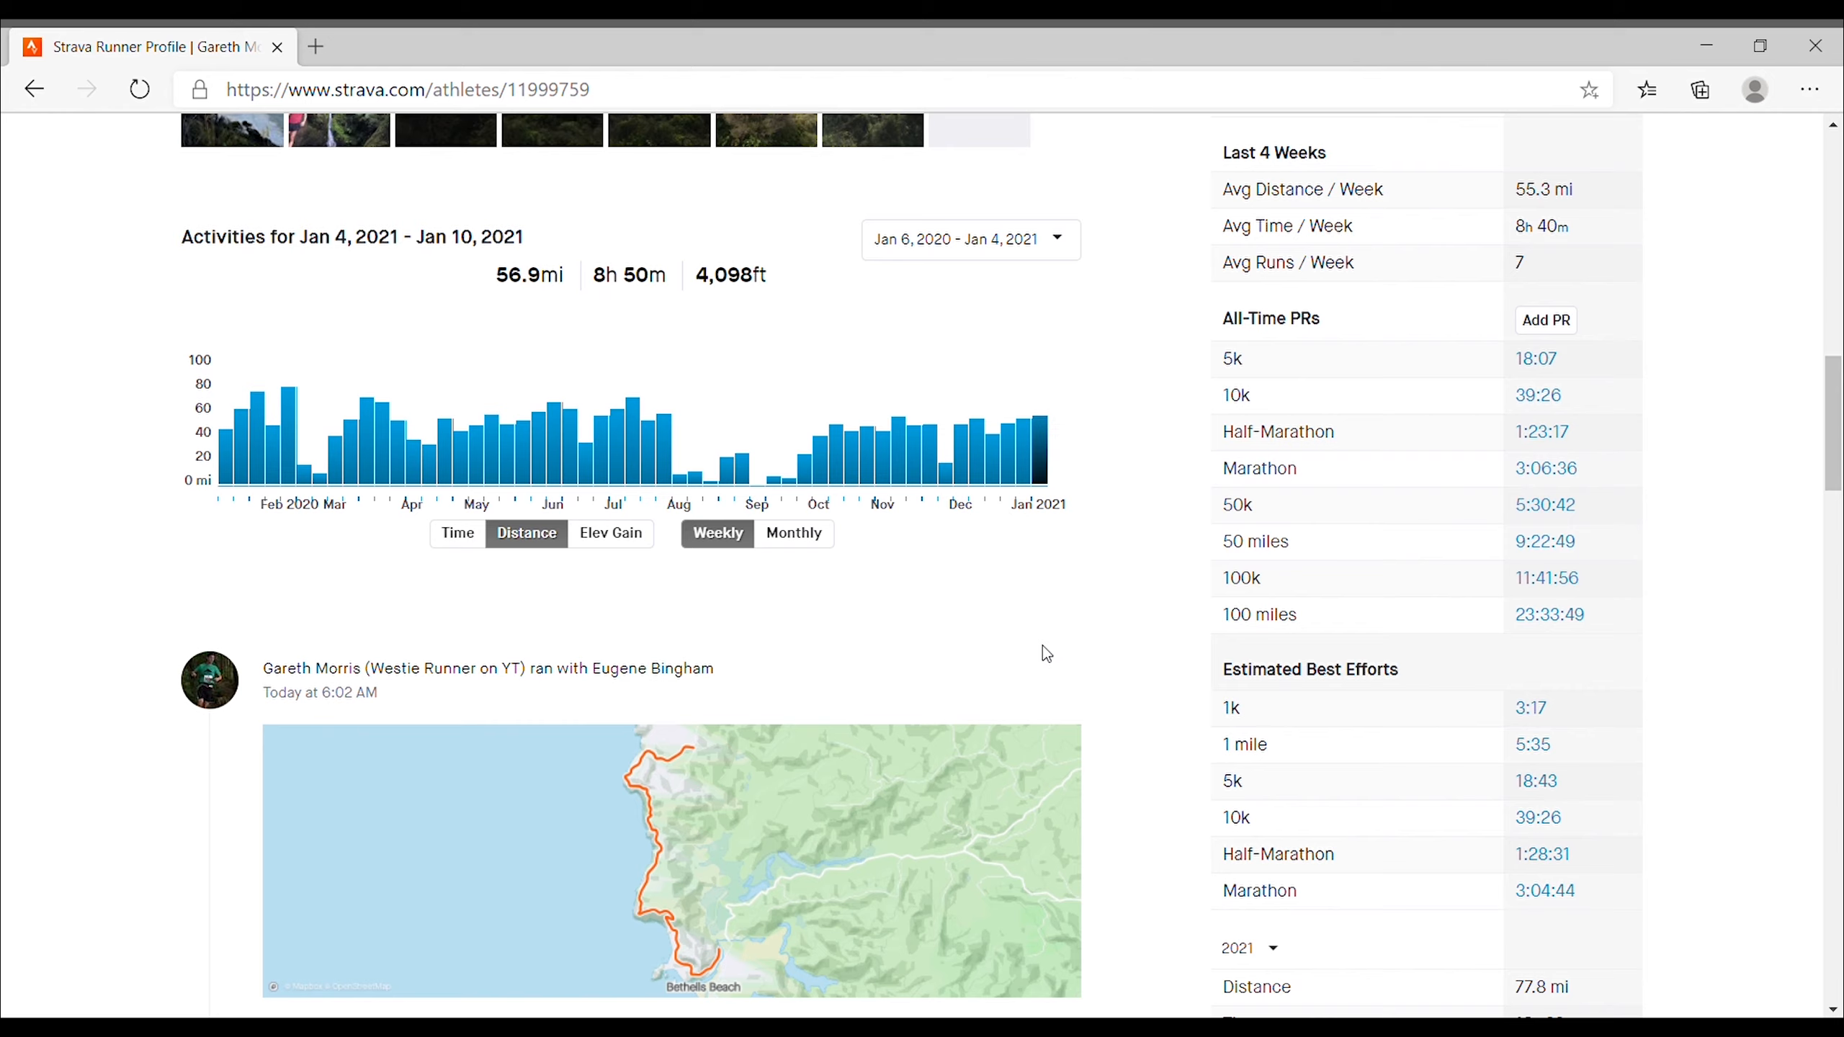
mouse_move(873, 588)
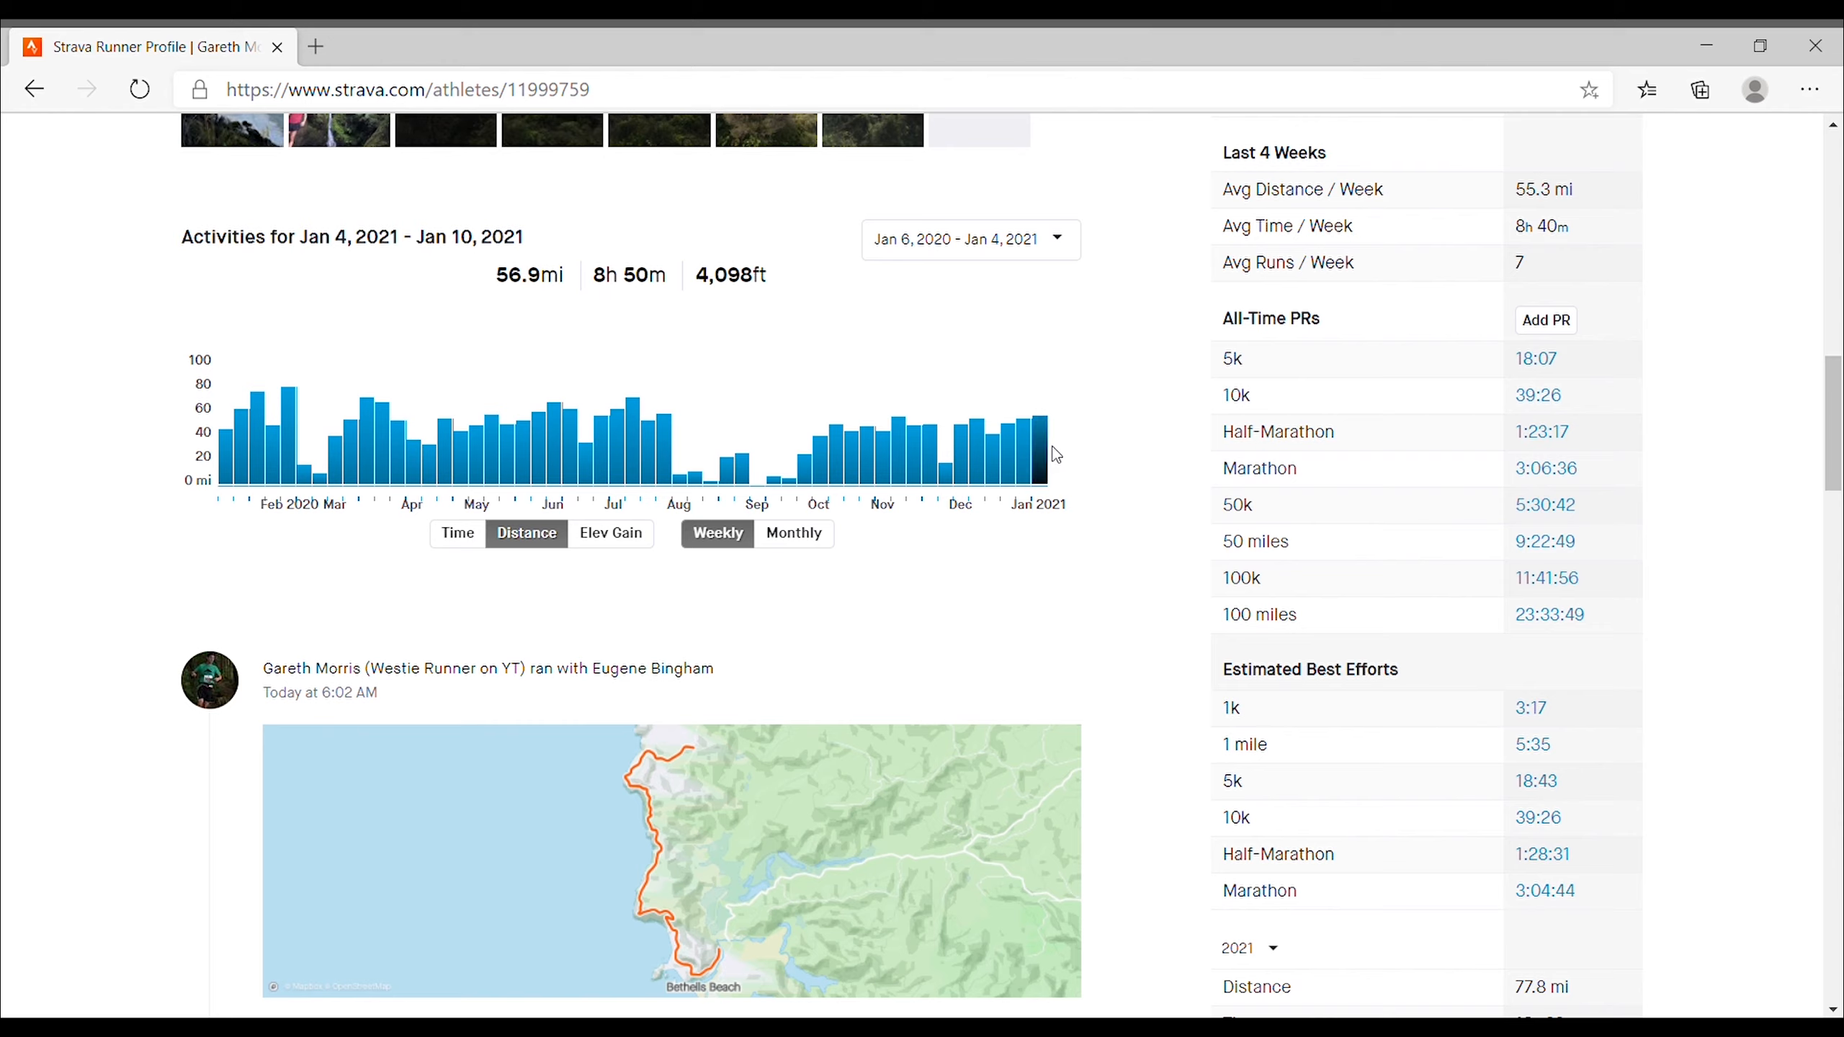
mouse_move(1098, 461)
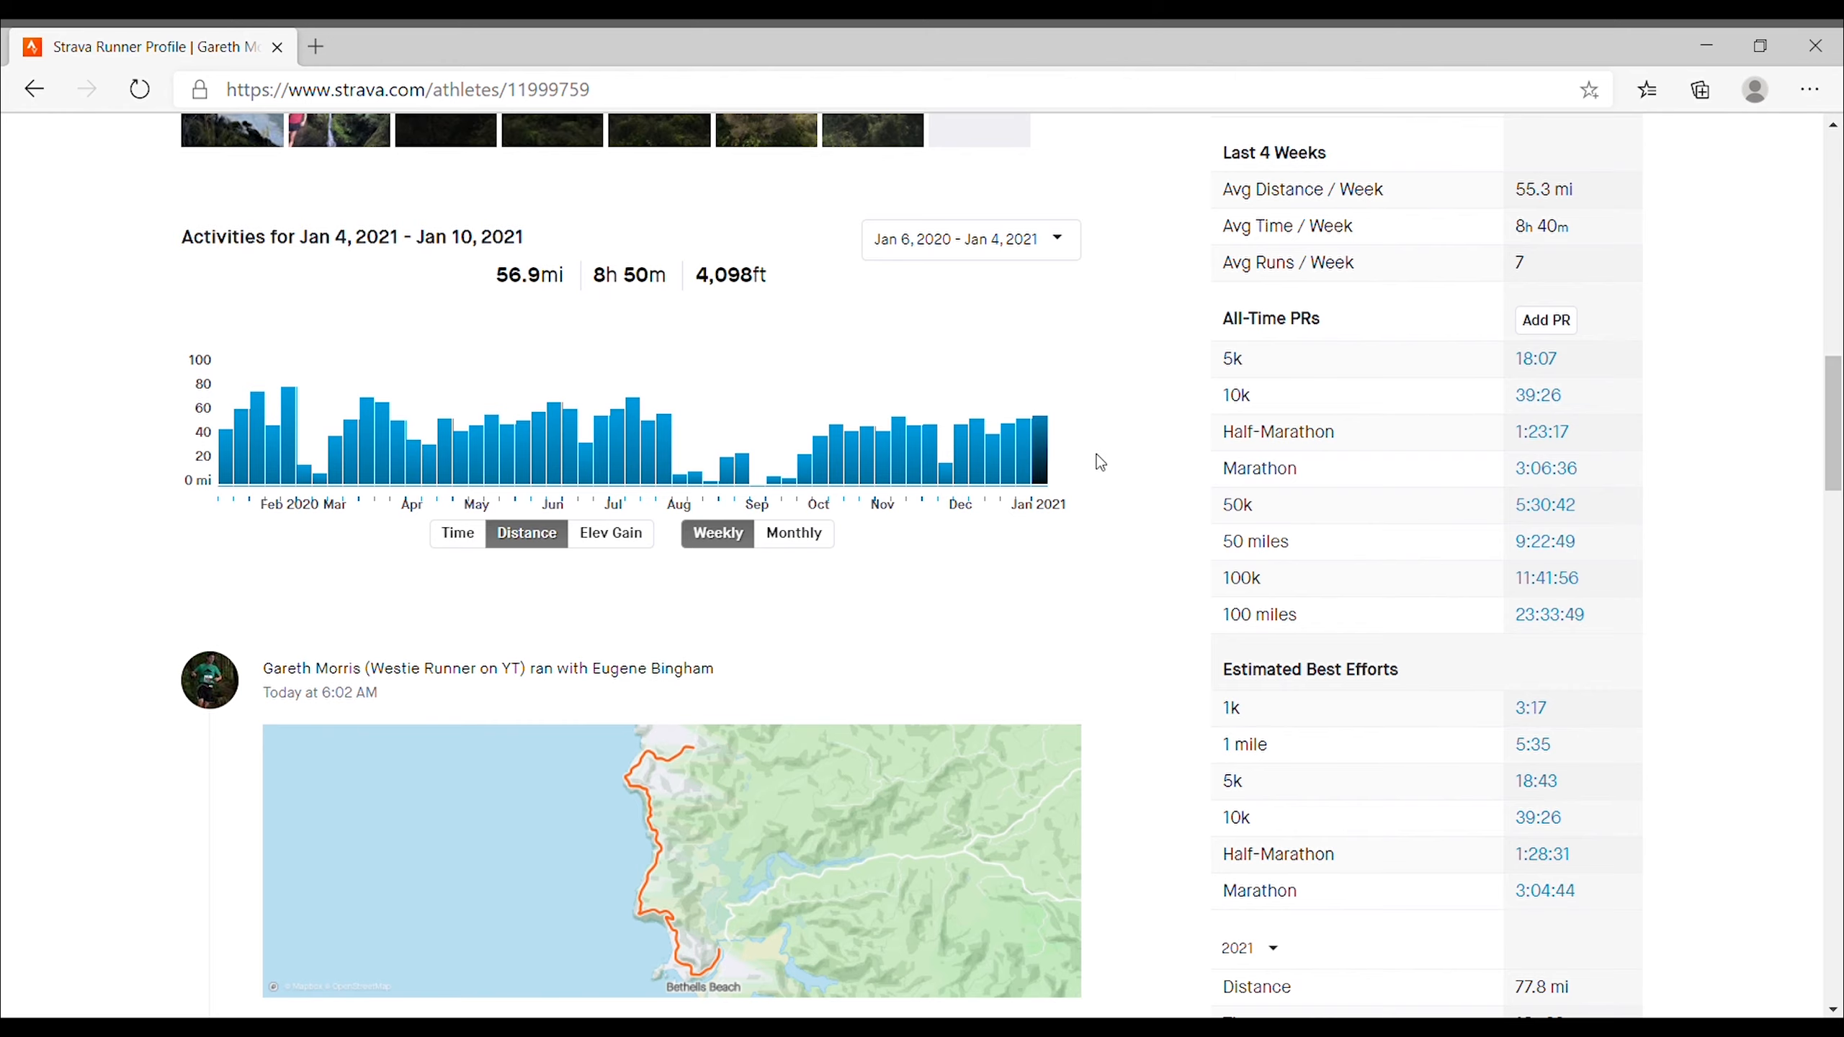